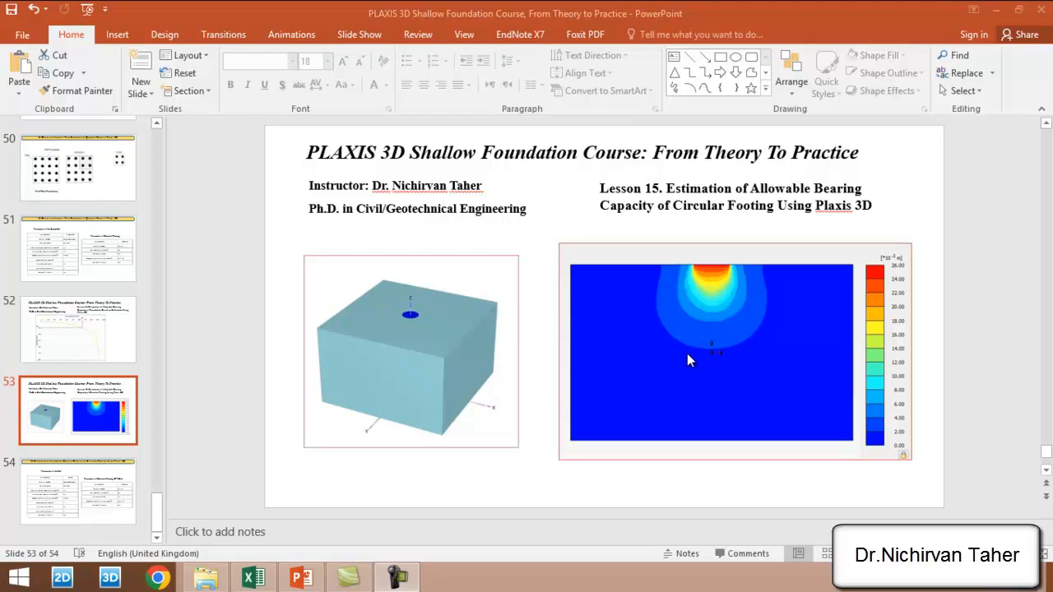
mouse_move(673, 316)
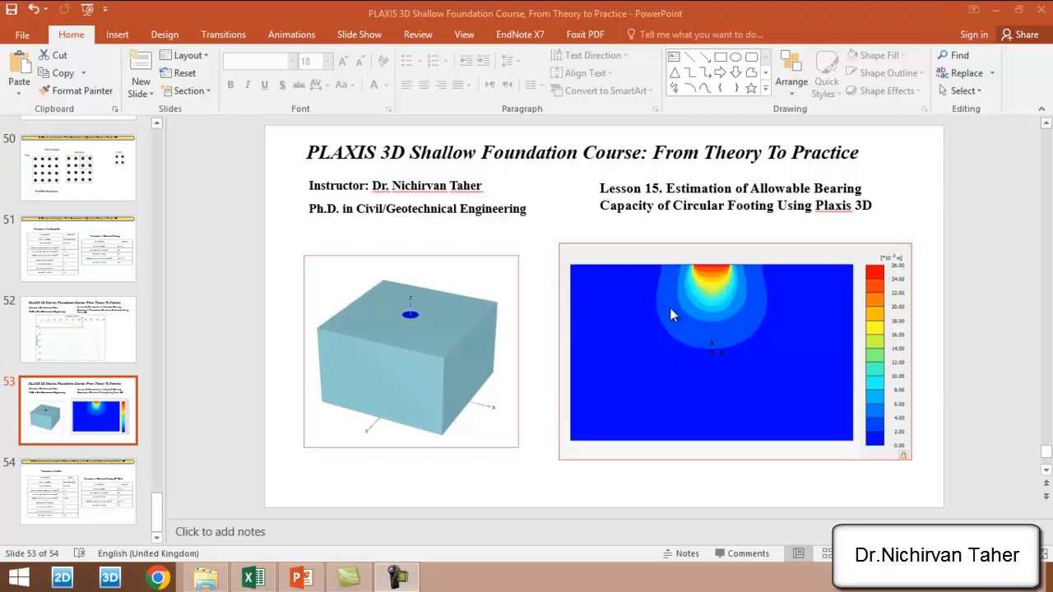
mouse_move(669, 296)
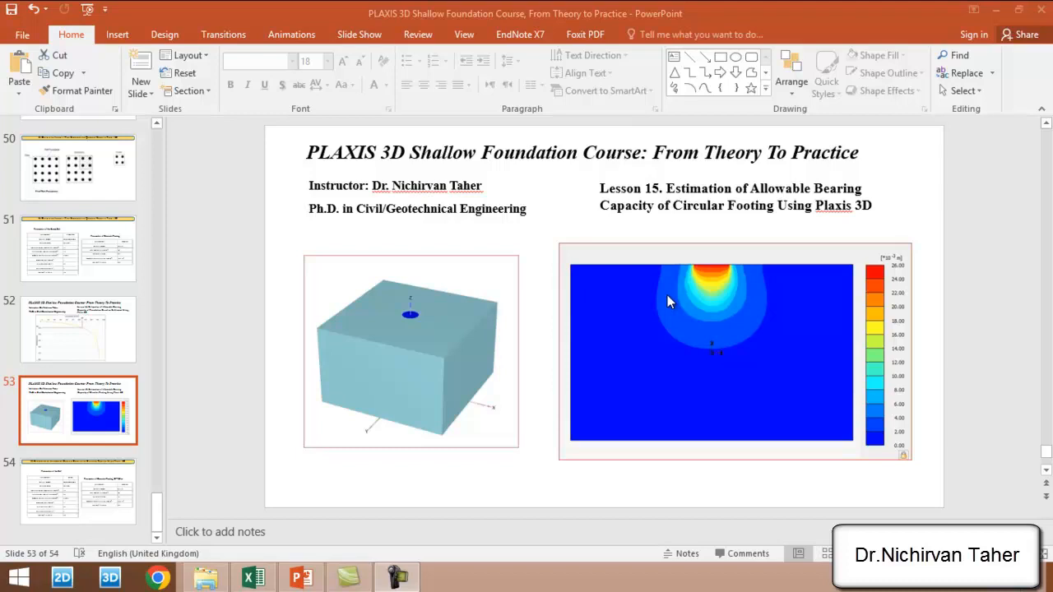
Step: Open the circular footing .p3d project from the course's Lesson 15 folder
click(206, 577)
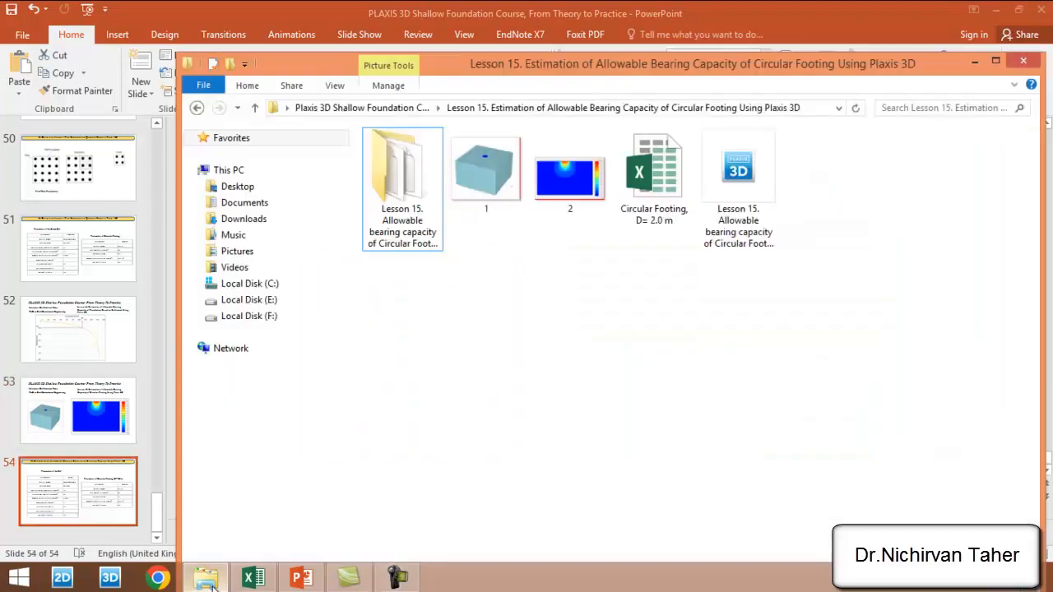
click(254, 108)
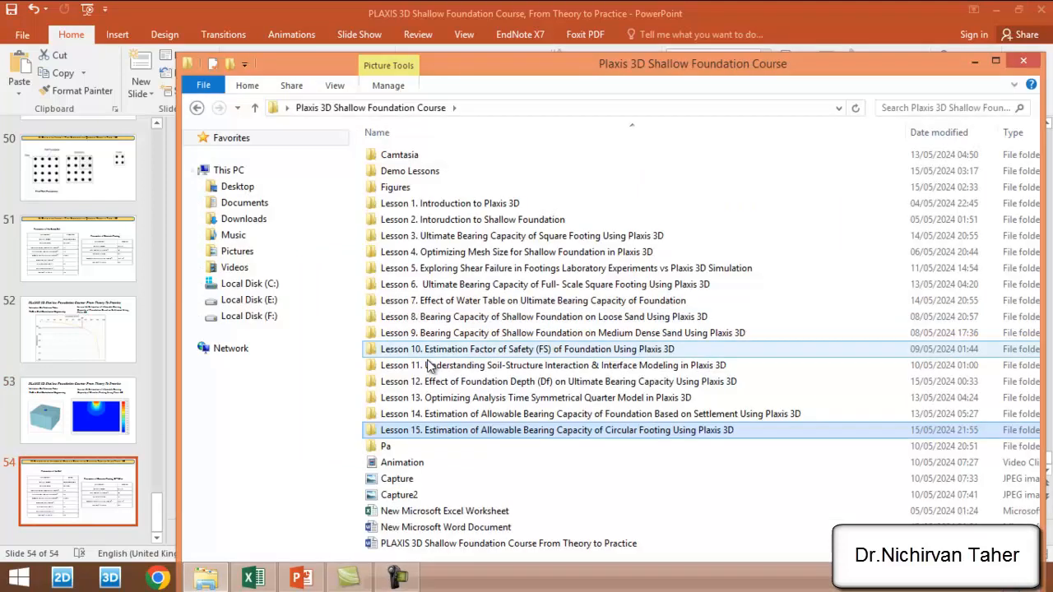
mouse_move(490, 442)
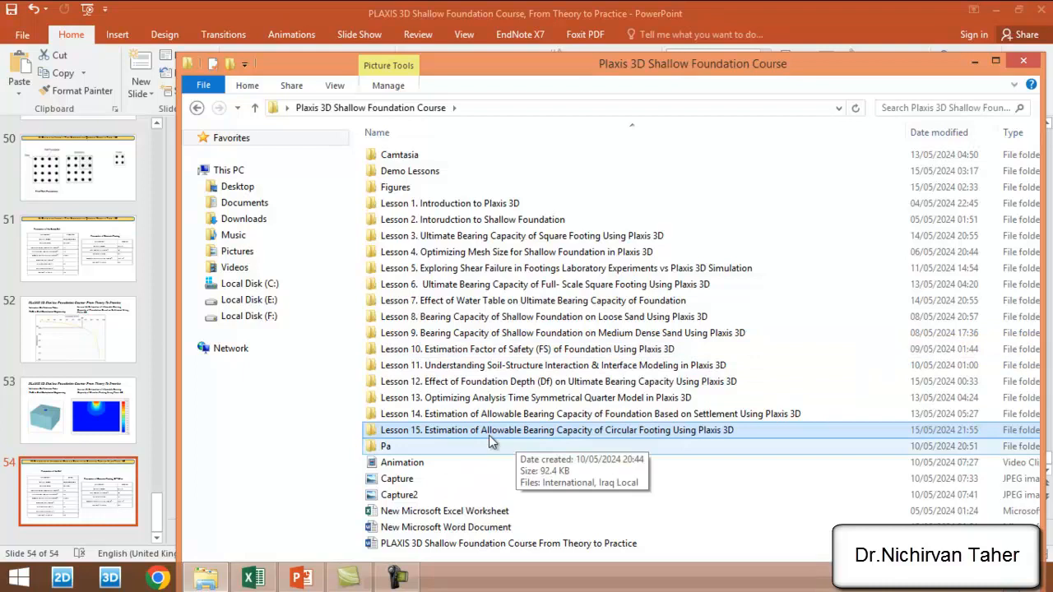
double_click(566, 429)
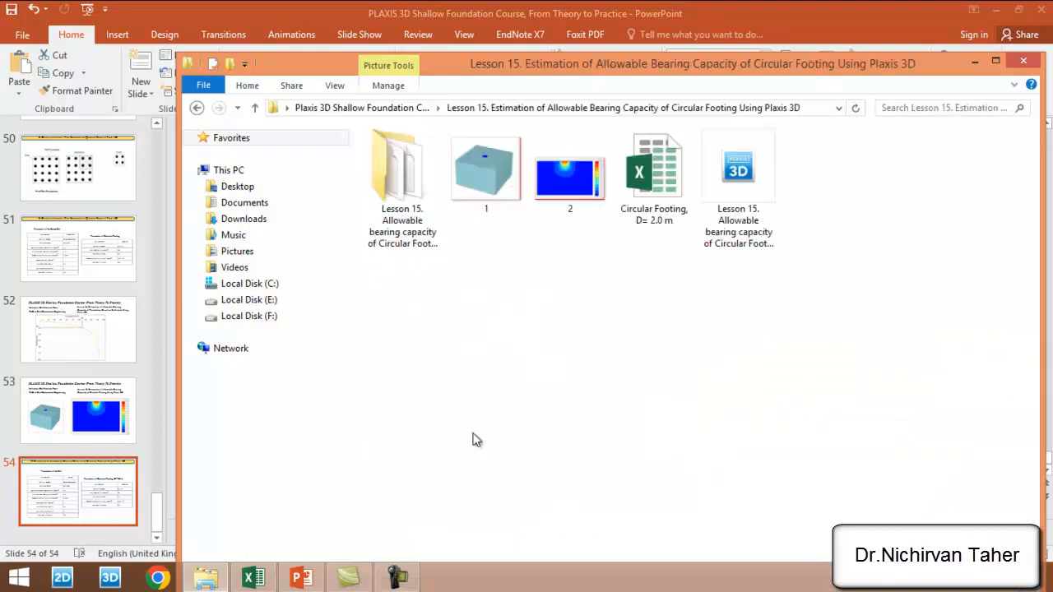
click(738, 169)
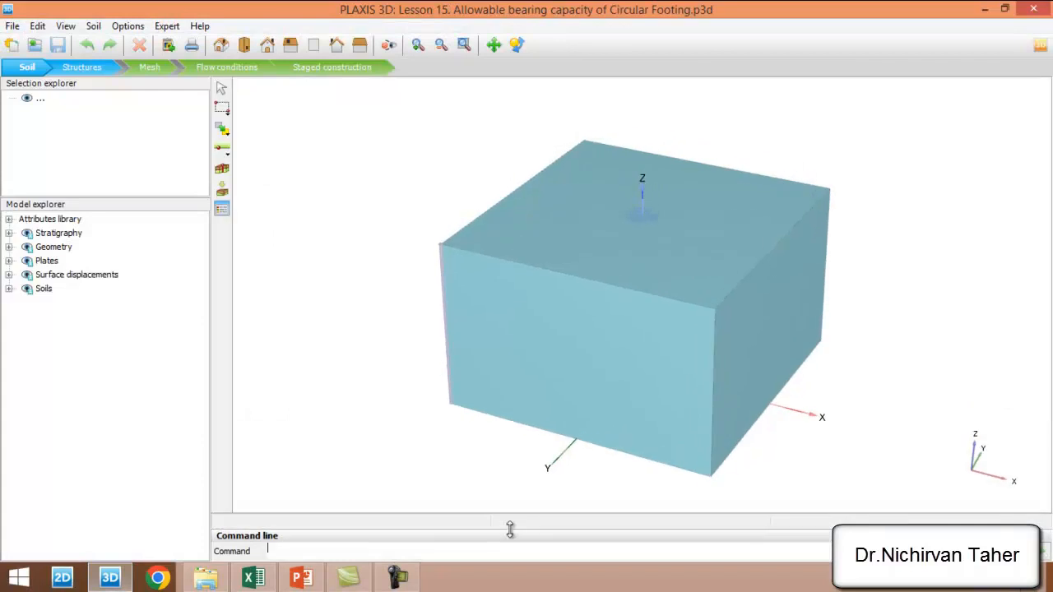
mouse_move(299, 203)
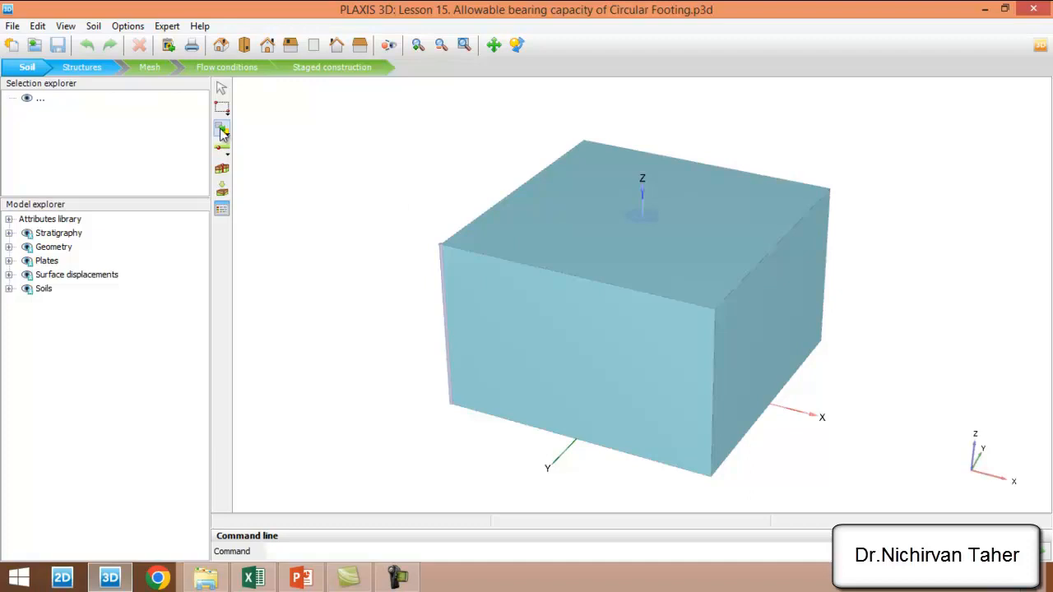
Step: Delete the project title and check the Model tab's units and 16 × 16 m contour
click(37, 25)
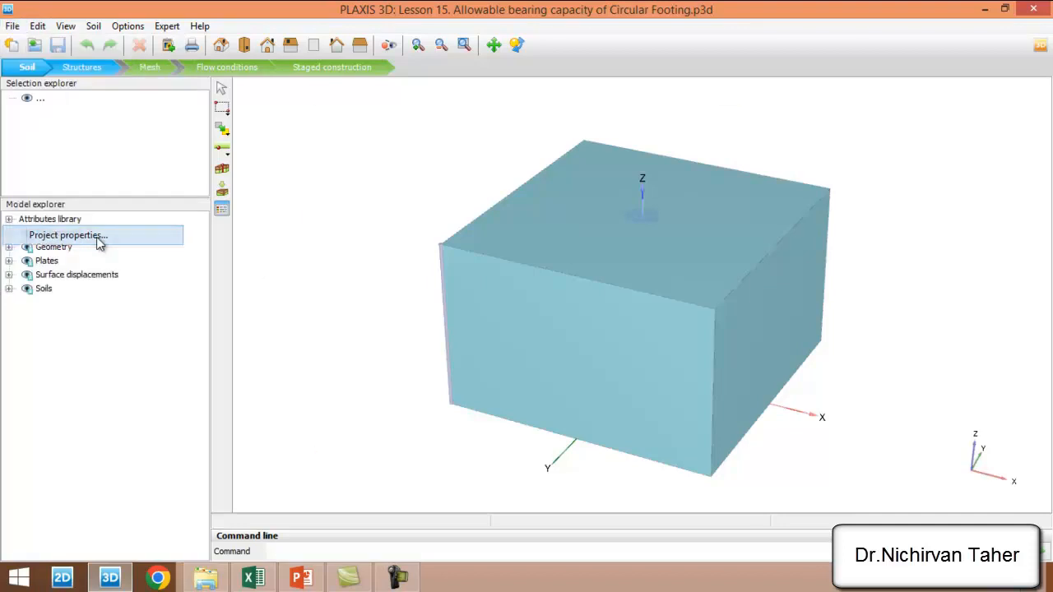
click(66, 236)
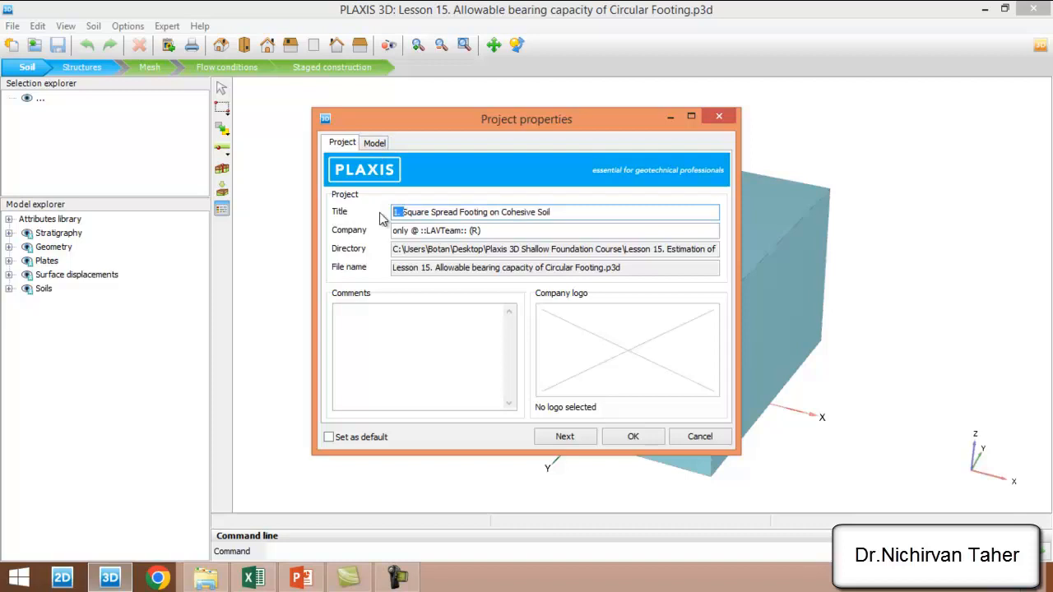
key(Delete)
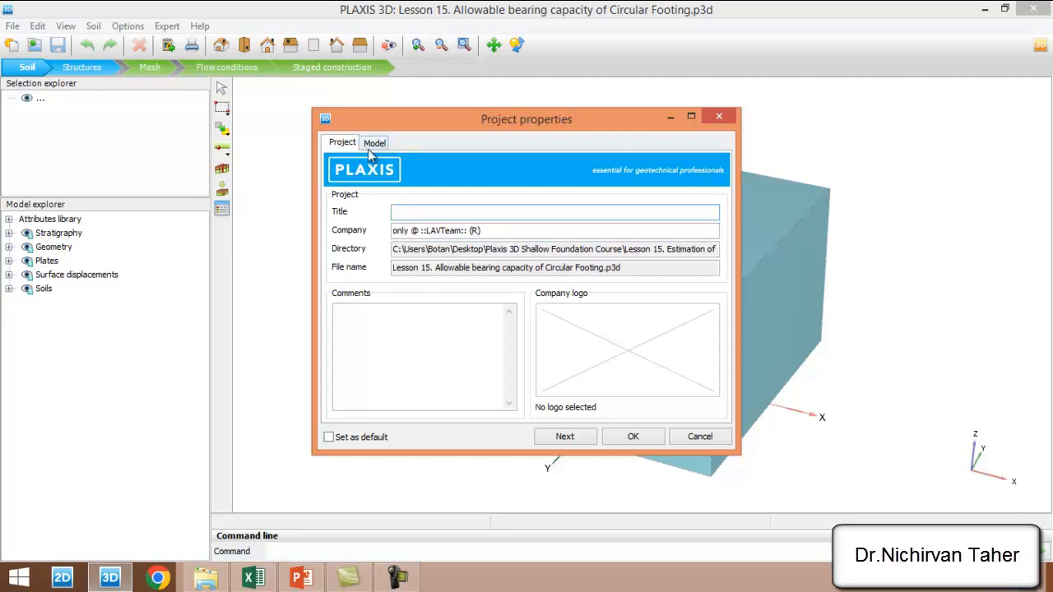
click(375, 142)
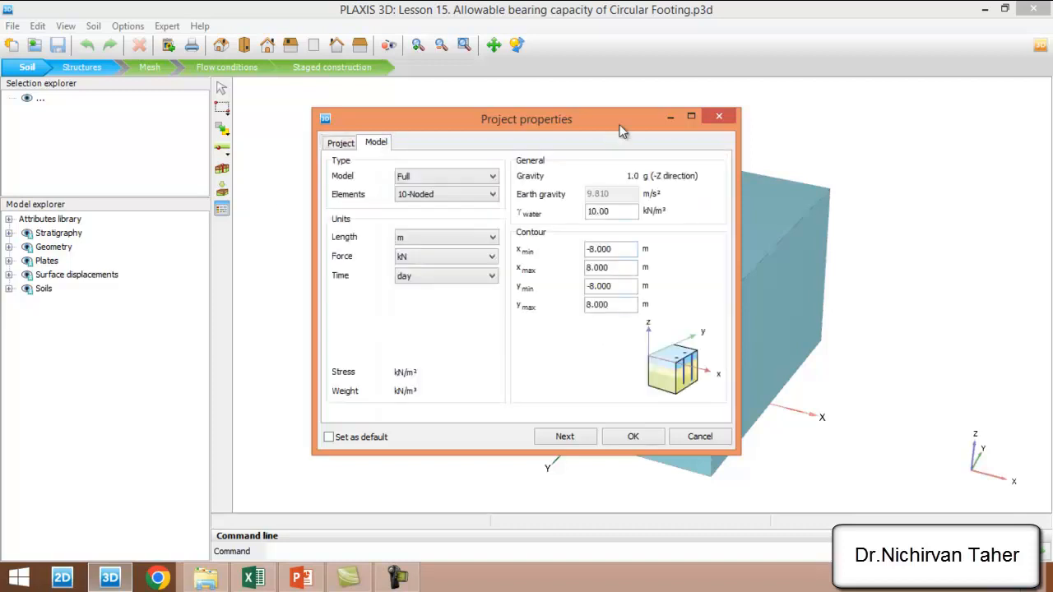
drag(527, 120, 211, 86)
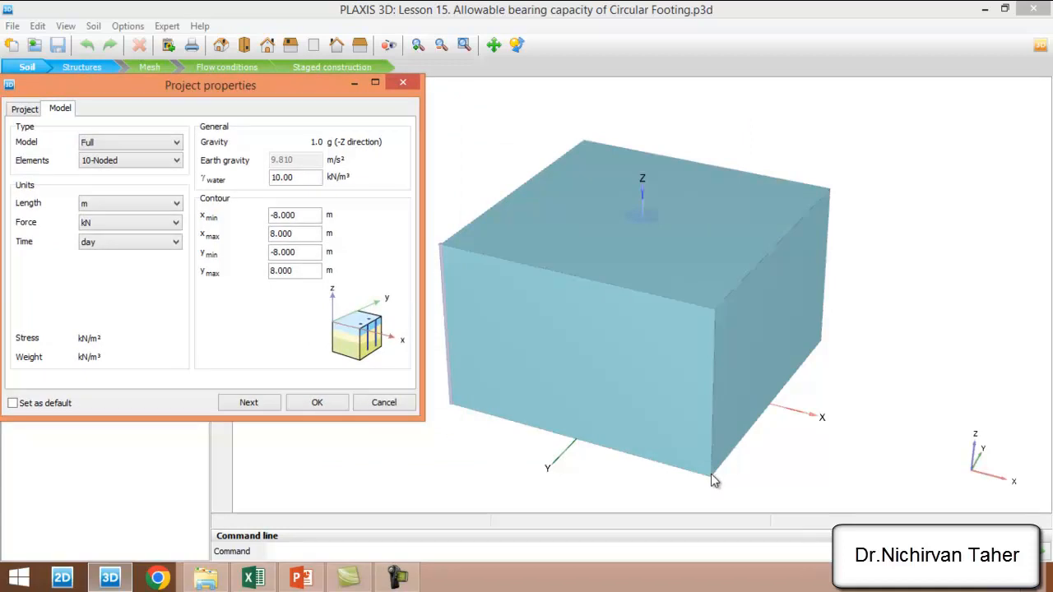
Step: Search points closest to X=0, Y=0, Z=10 and tick node 8236 for curves
click(317, 403)
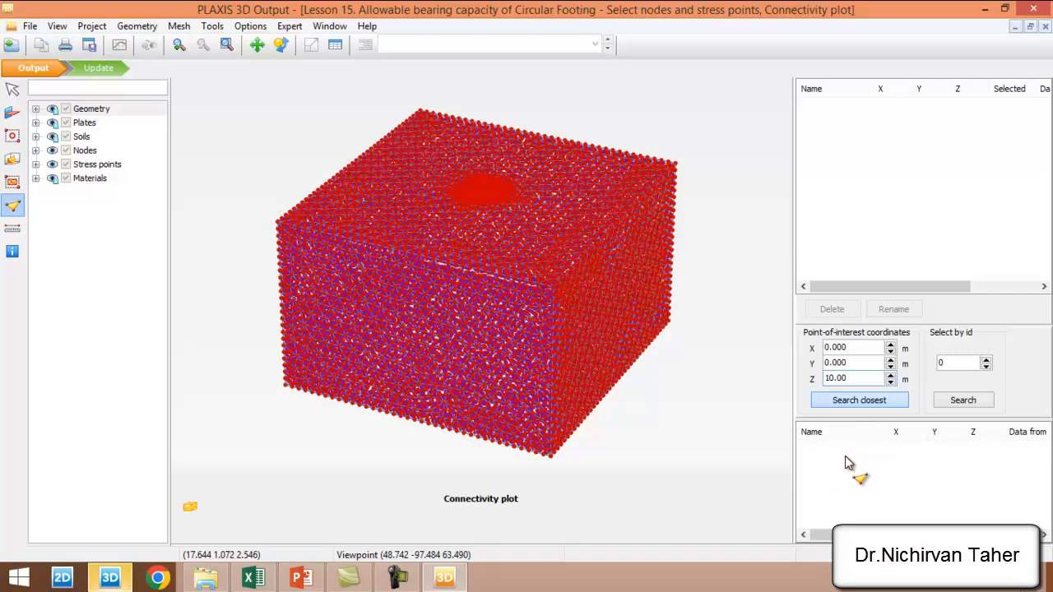
click(859, 400)
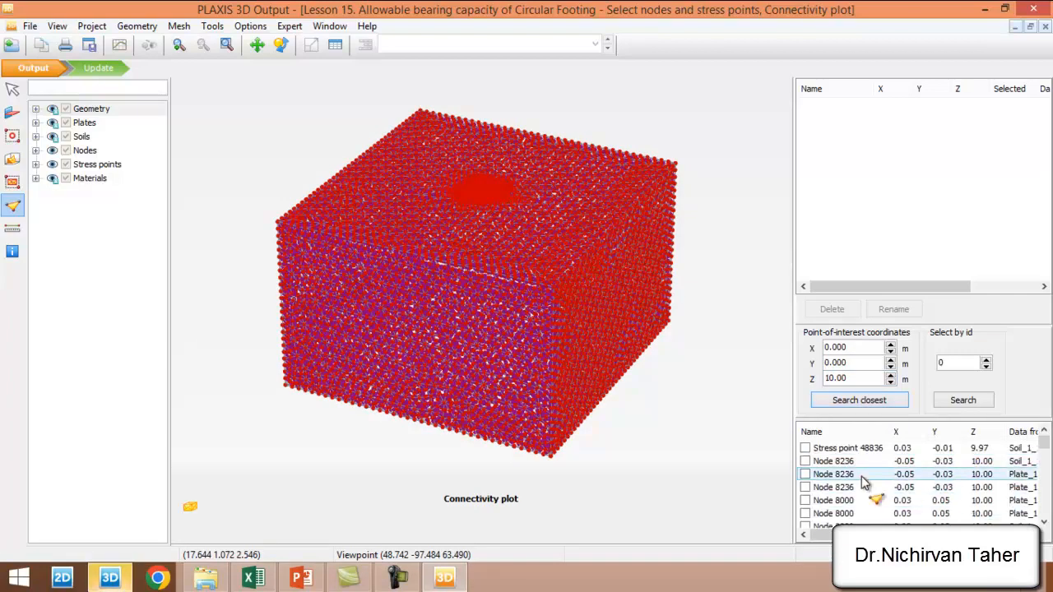
click(805, 474)
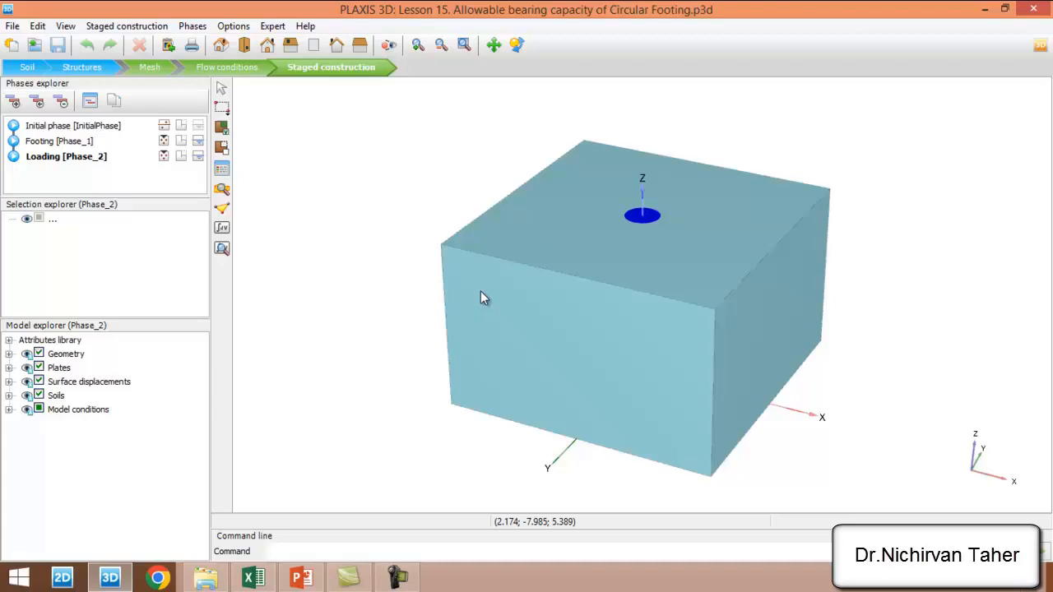
mouse_move(321, 349)
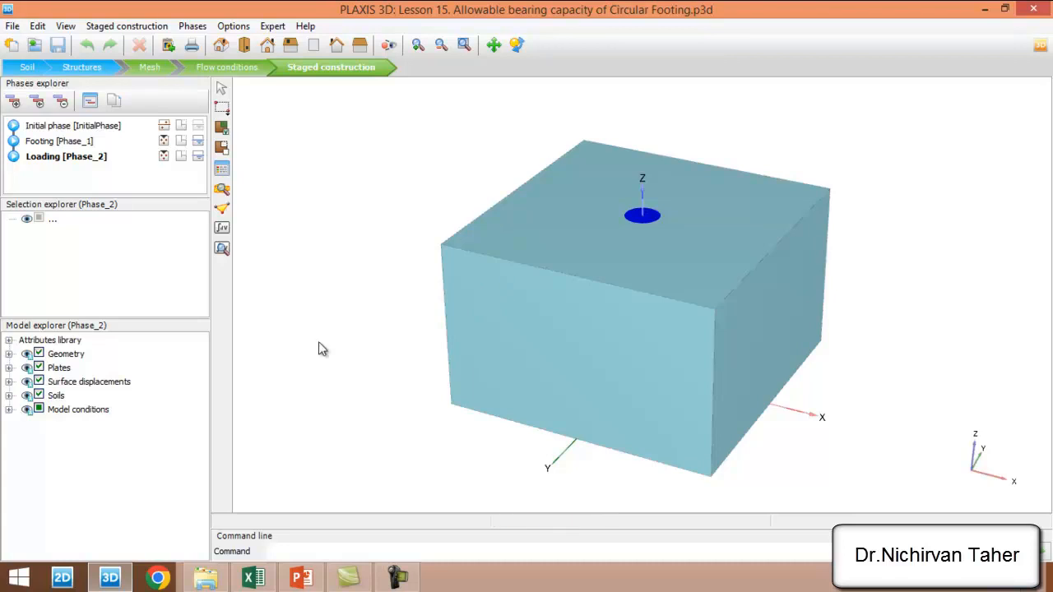
mouse_move(222, 239)
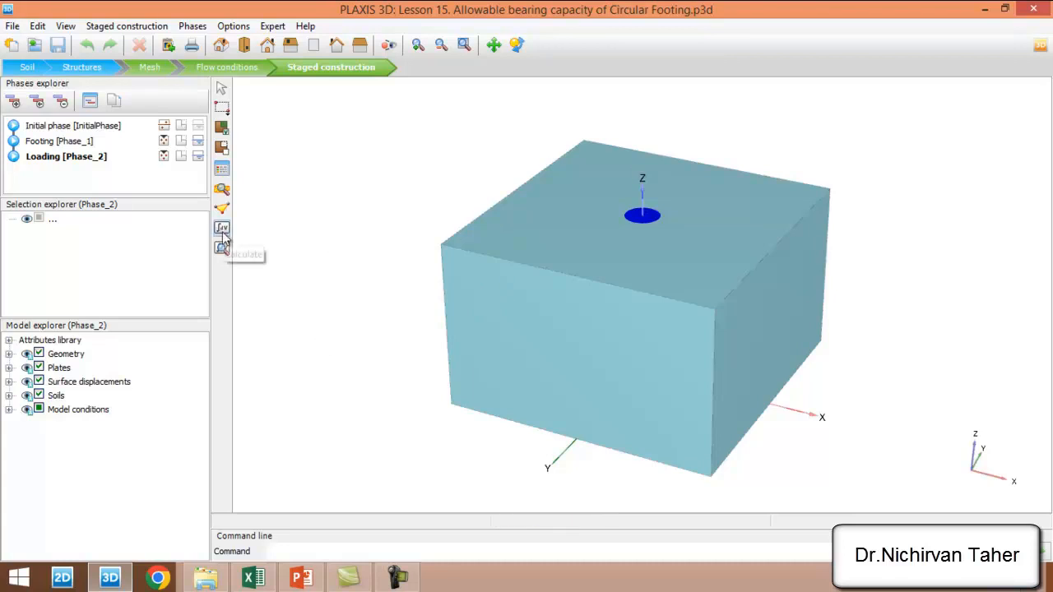
mouse_move(323, 265)
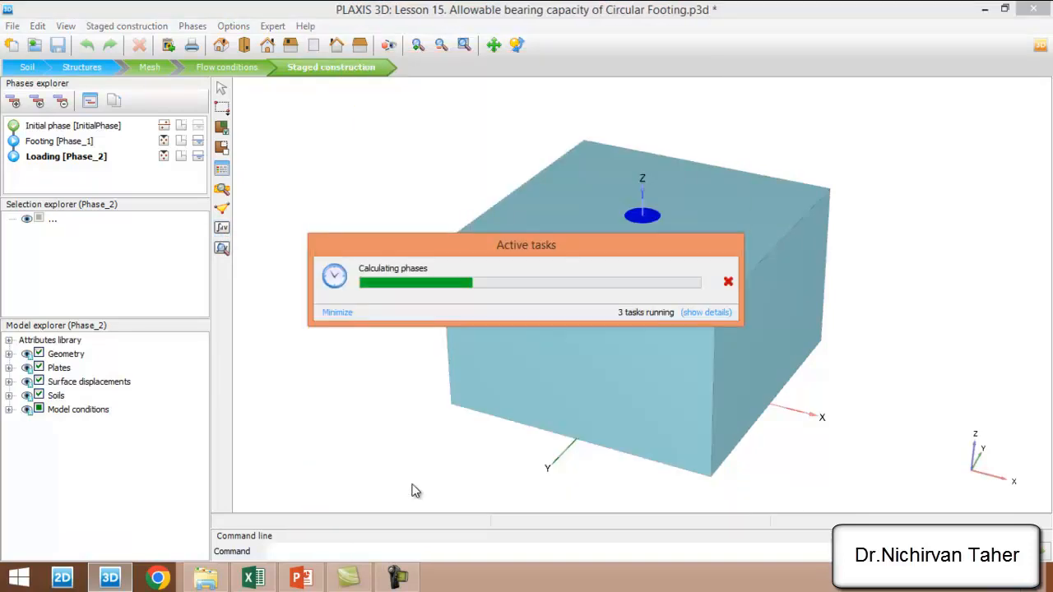
Step: Calculate the Footing and Loading phases while viewing the Active tasks details
click(706, 312)
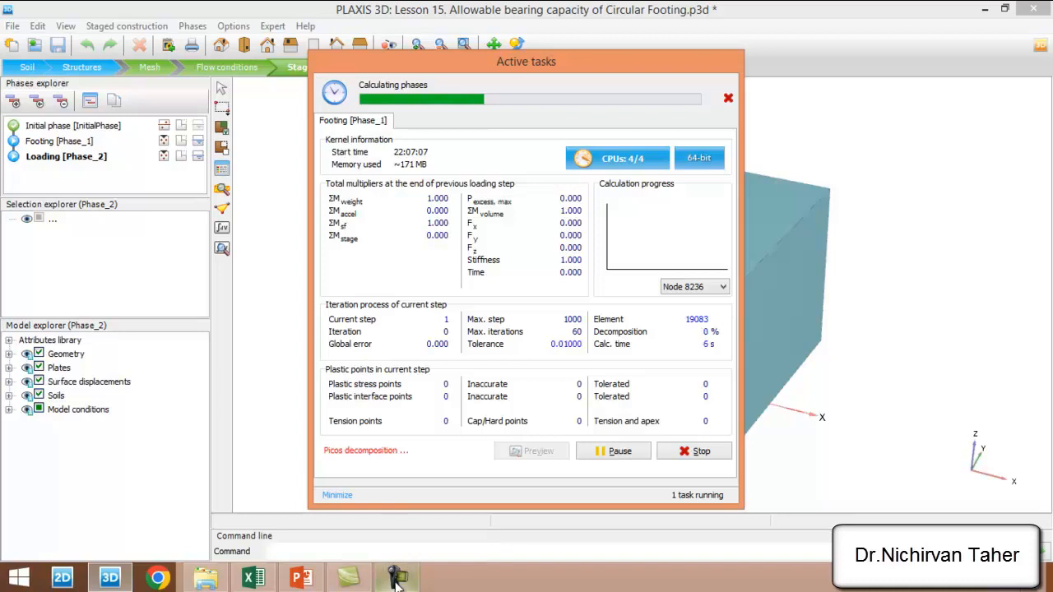
click(396, 576)
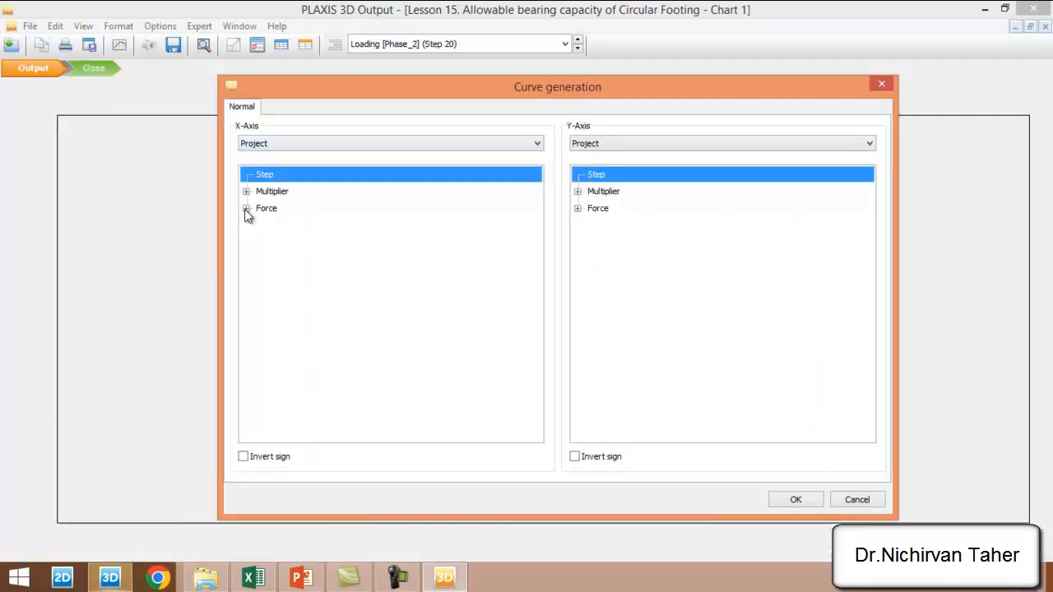
Step: Set X-axis to inverted Project Fz and Y-axis to node 8236 total uz
click(247, 208)
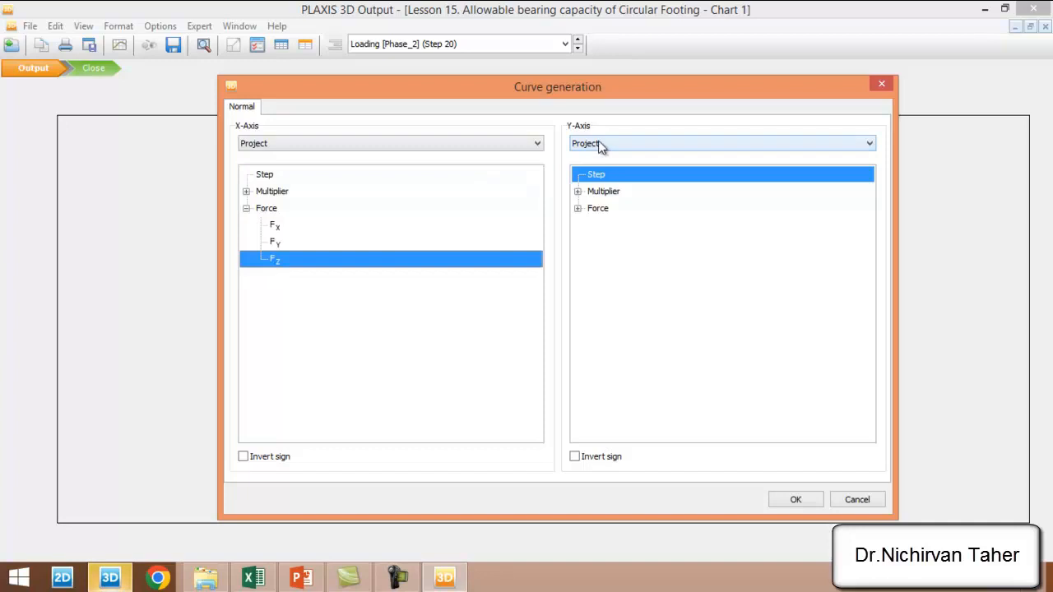
click(868, 143)
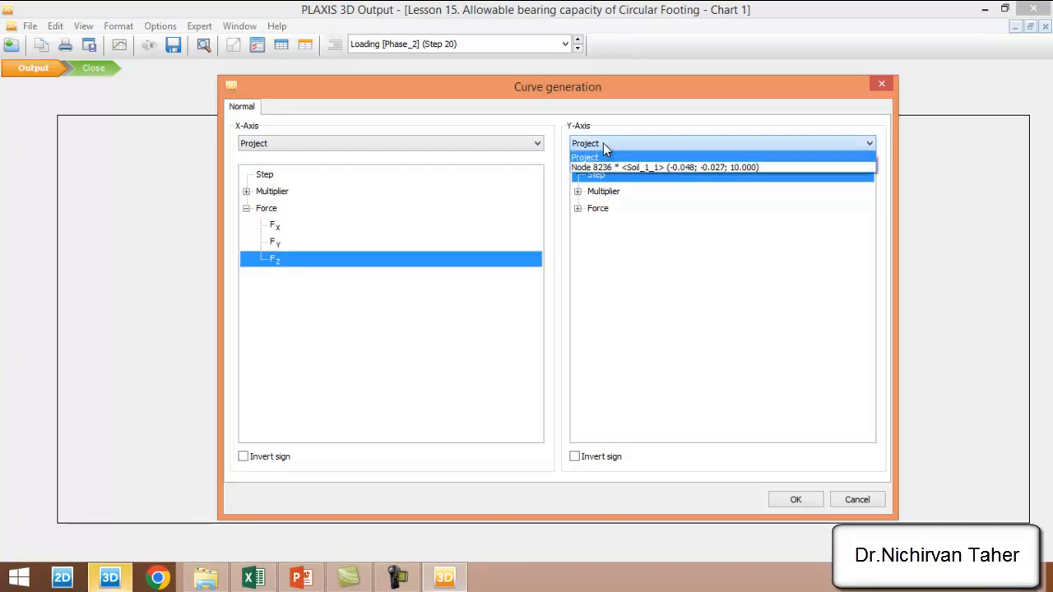
click(665, 167)
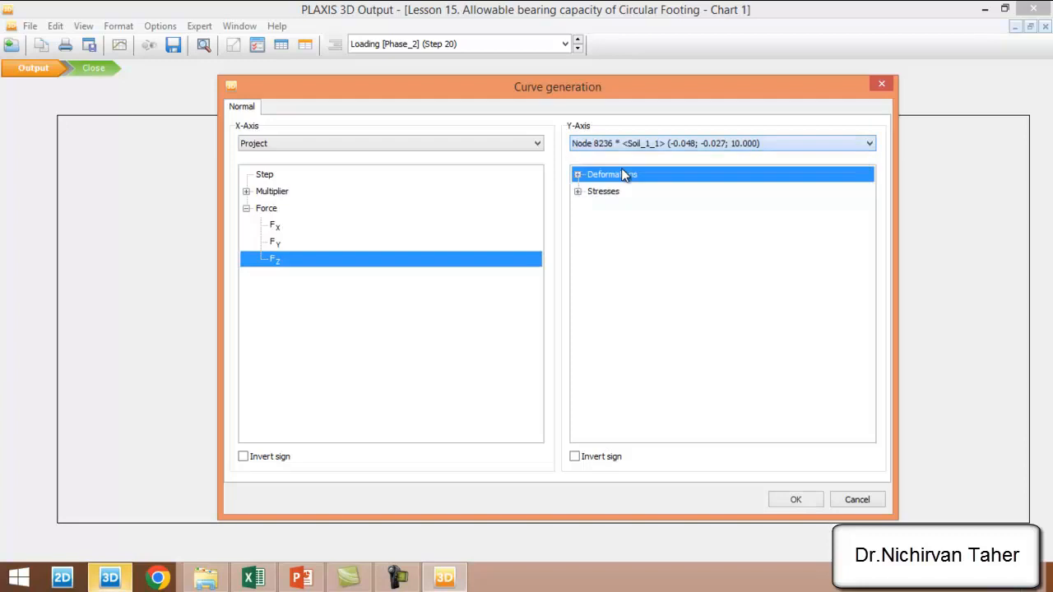
click(579, 173)
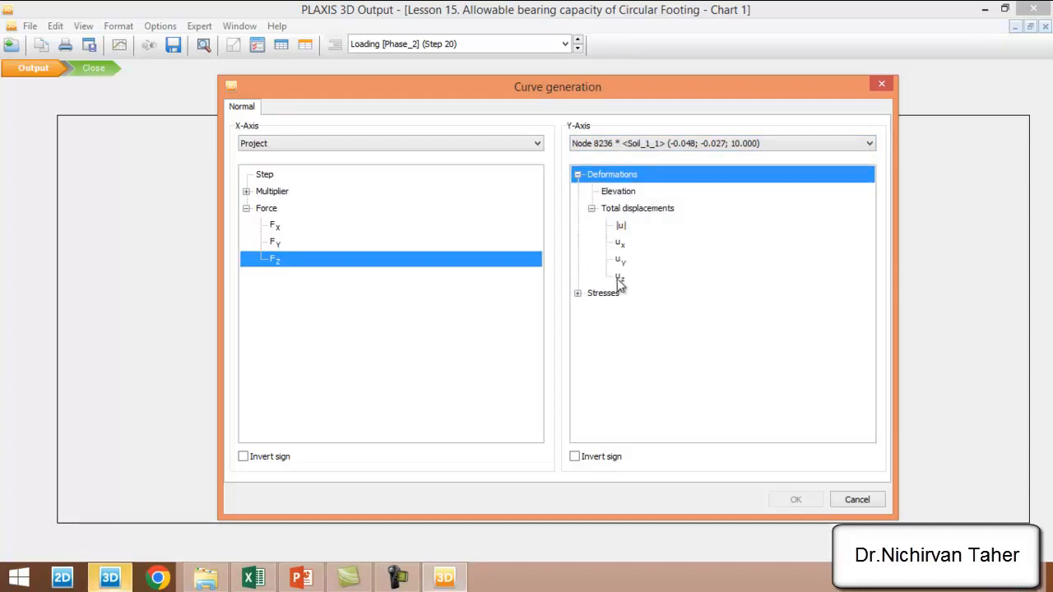
click(621, 276)
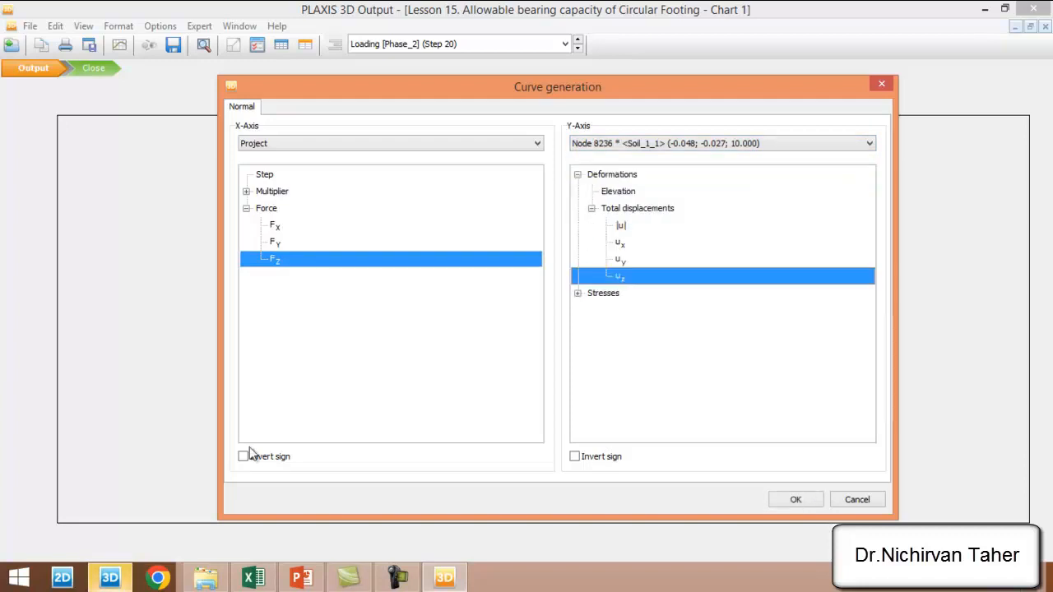
click(243, 456)
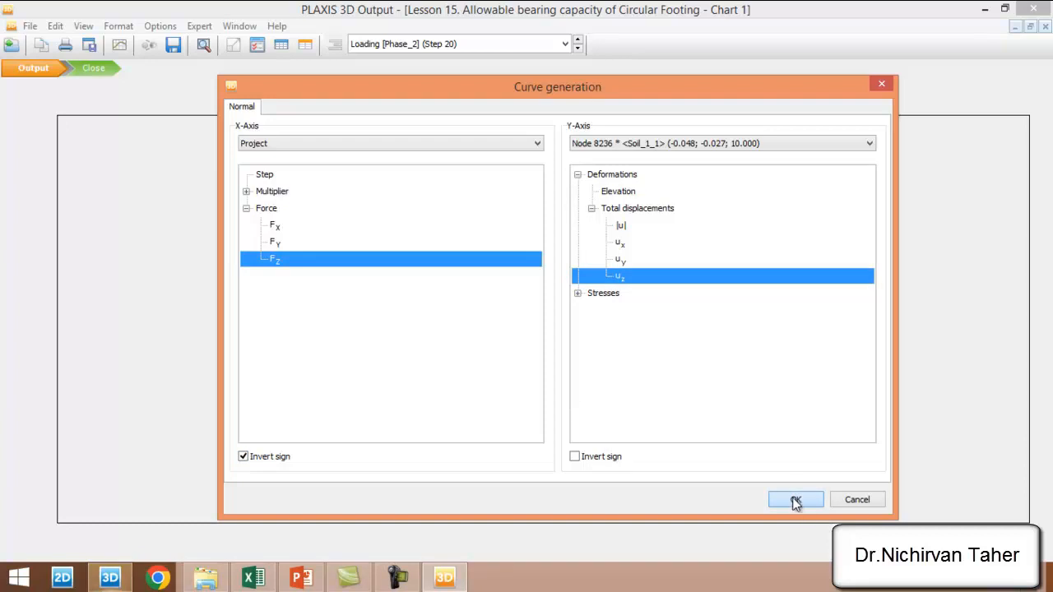
Step: Open the Points table listing the load–settlement curve values
click(794, 499)
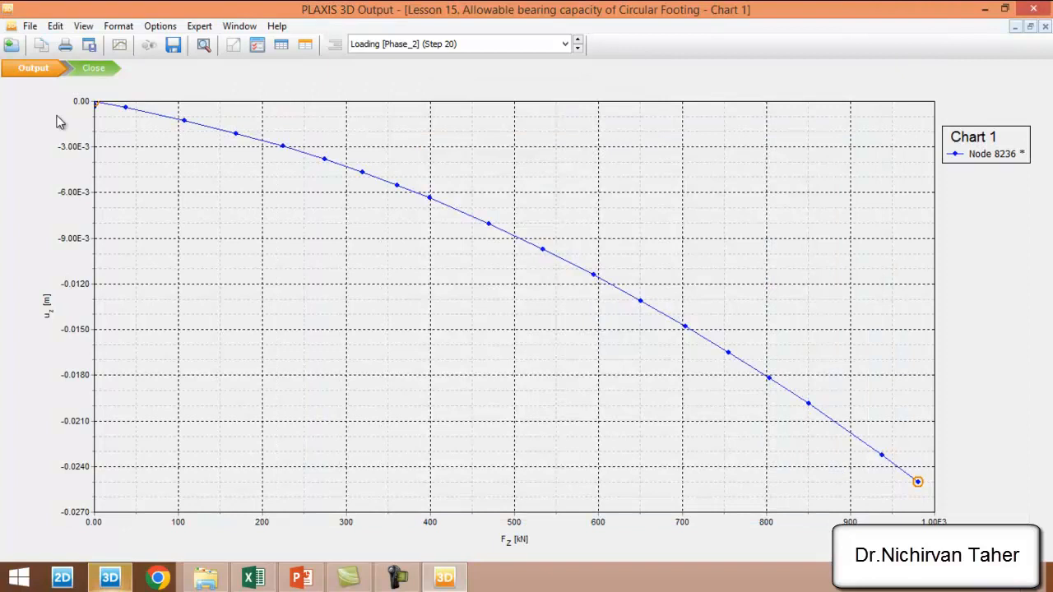
mouse_move(119, 203)
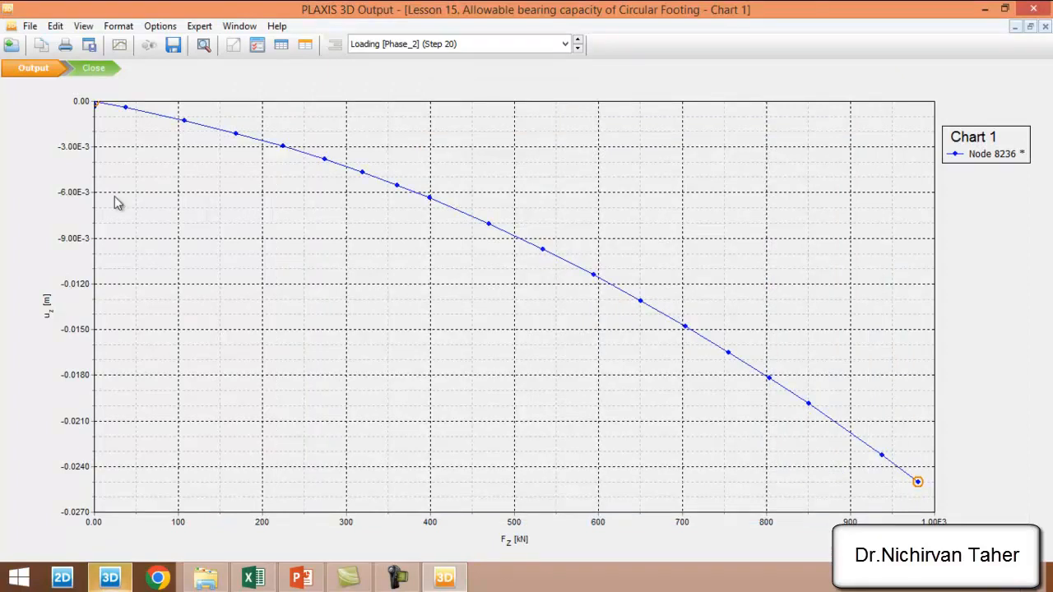
mouse_move(200, 338)
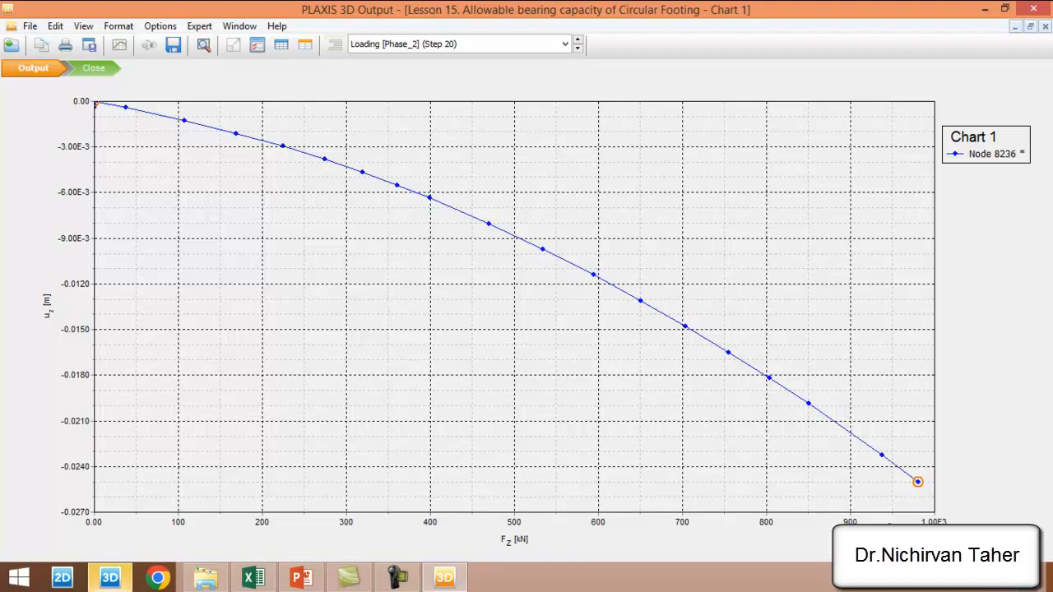
mouse_move(247, 508)
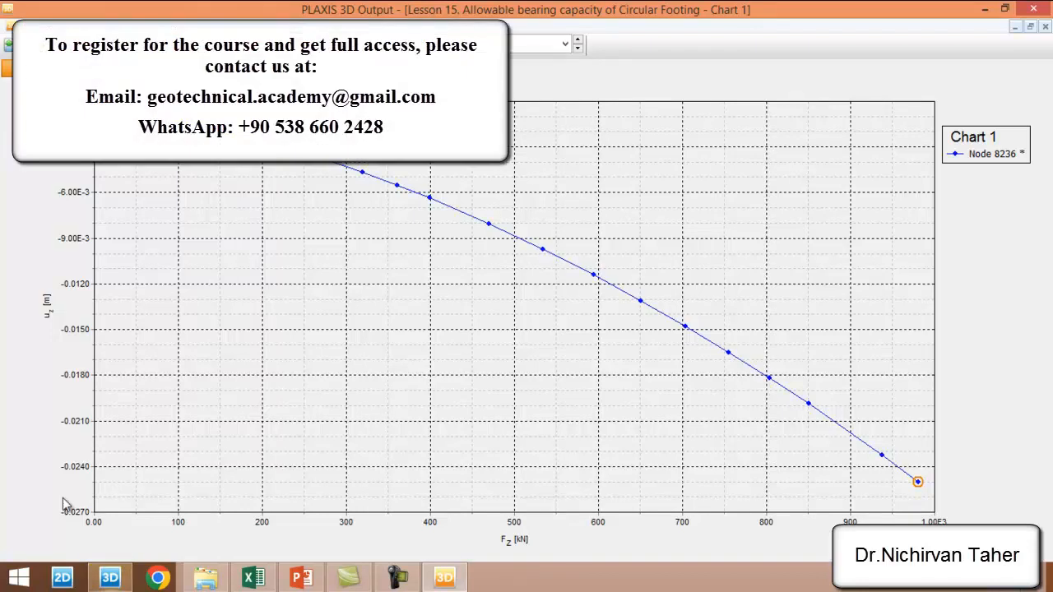
mouse_move(387, 553)
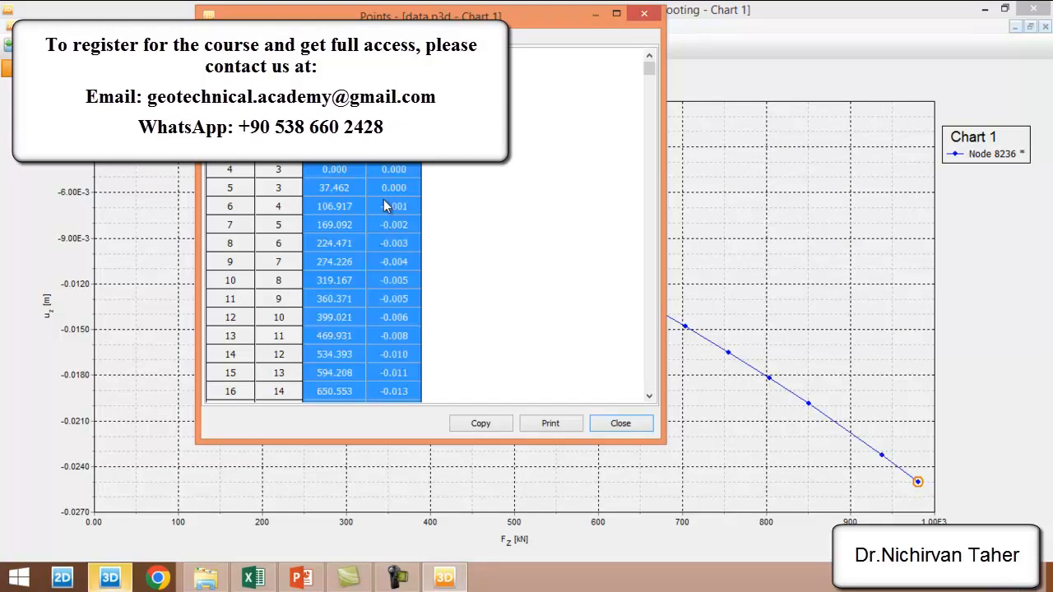
Step: Switch to the 'Circular Footing, D= 2.0 m' Excel workbook
click(621, 423)
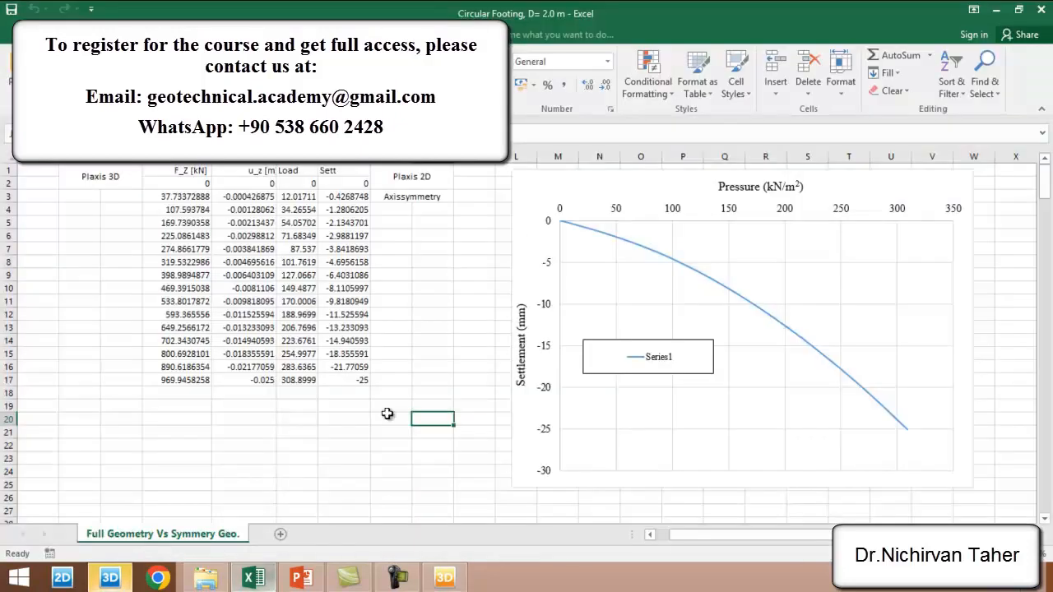
mouse_move(274, 284)
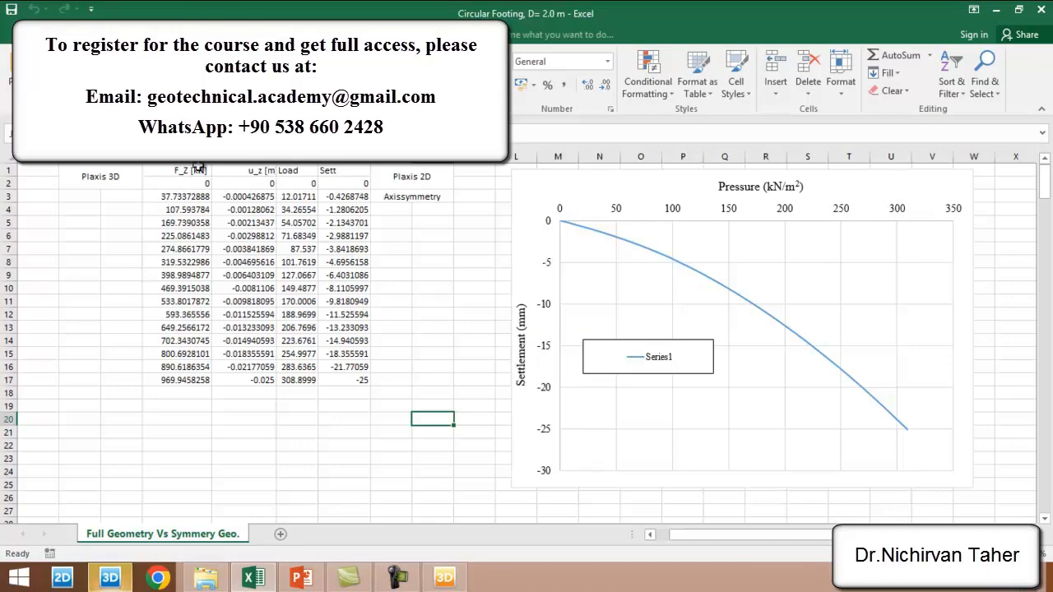
mouse_move(110, 577)
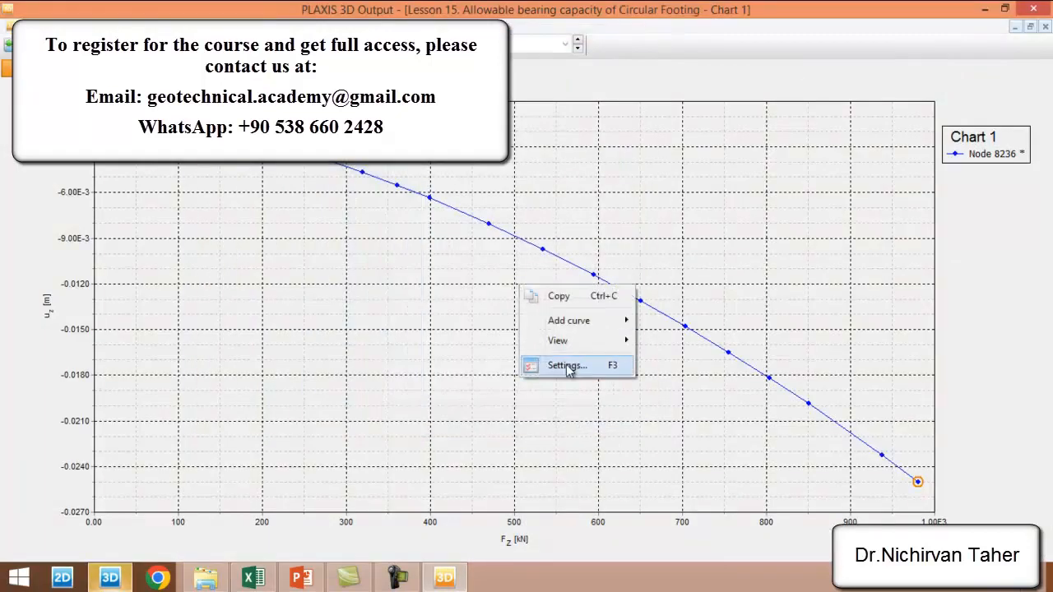
Step: Keep only Loading [Phase_2] in the chart's phase settings, then return to Excel
click(566, 365)
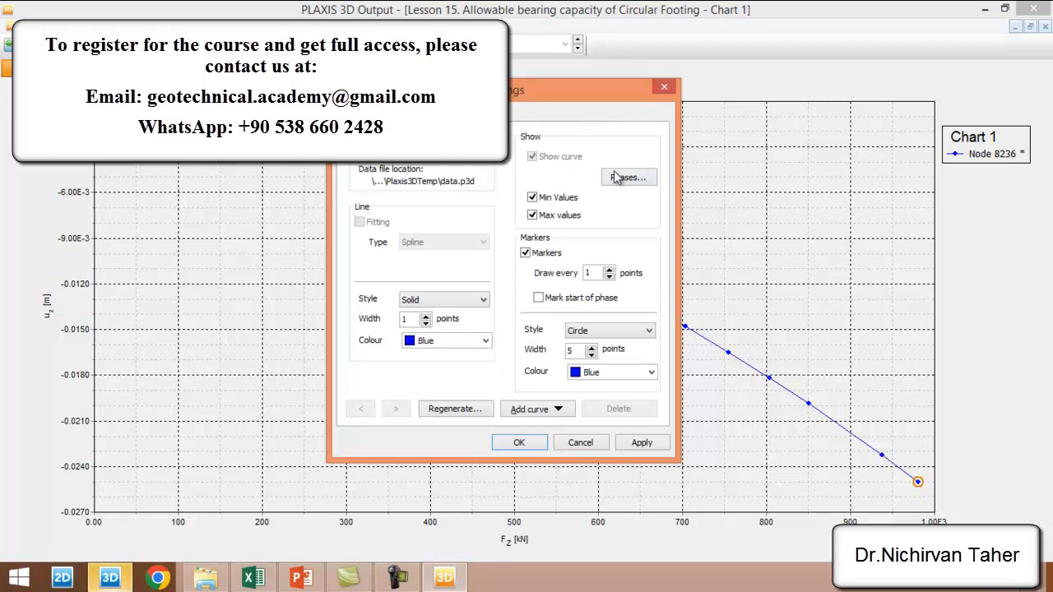
click(628, 177)
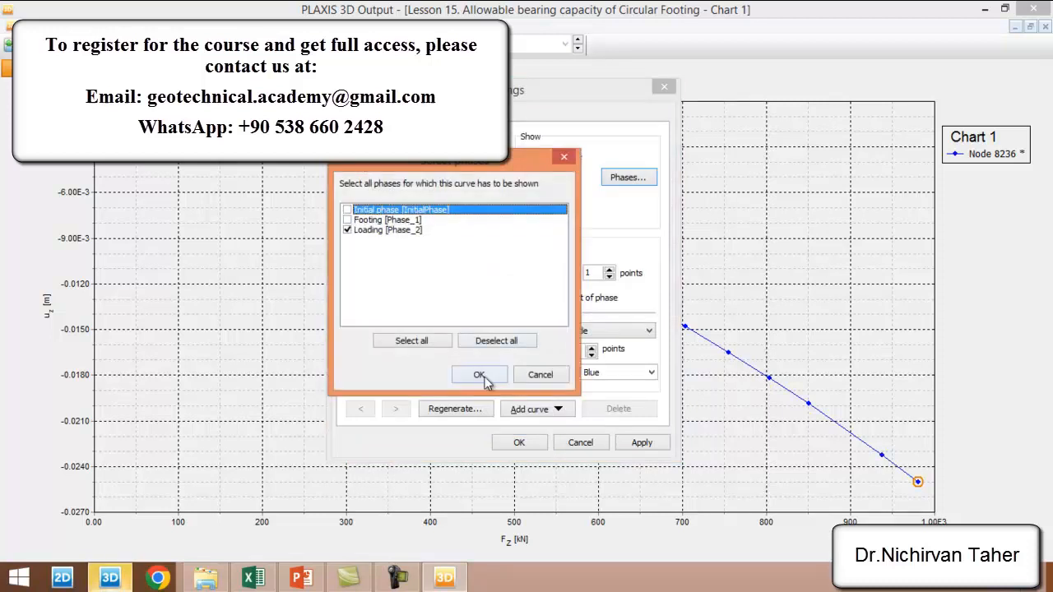
click(479, 374)
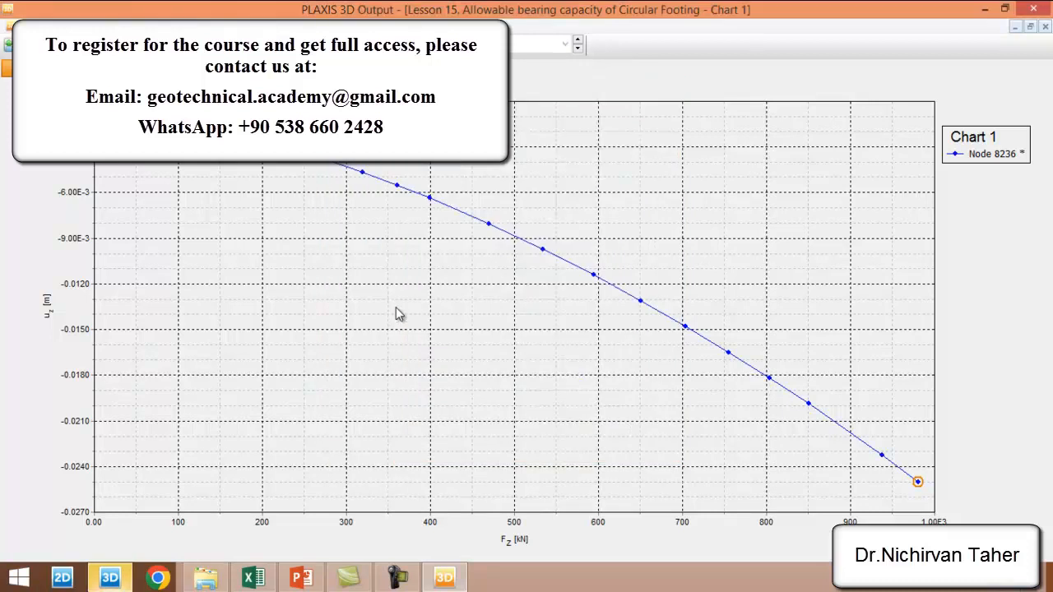
mouse_move(254, 576)
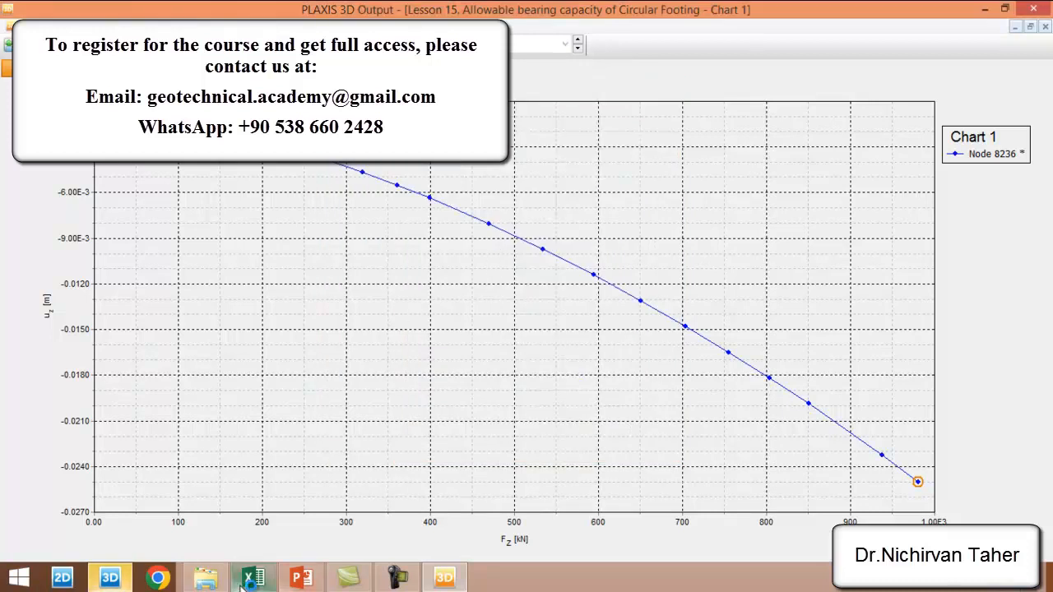
click(253, 577)
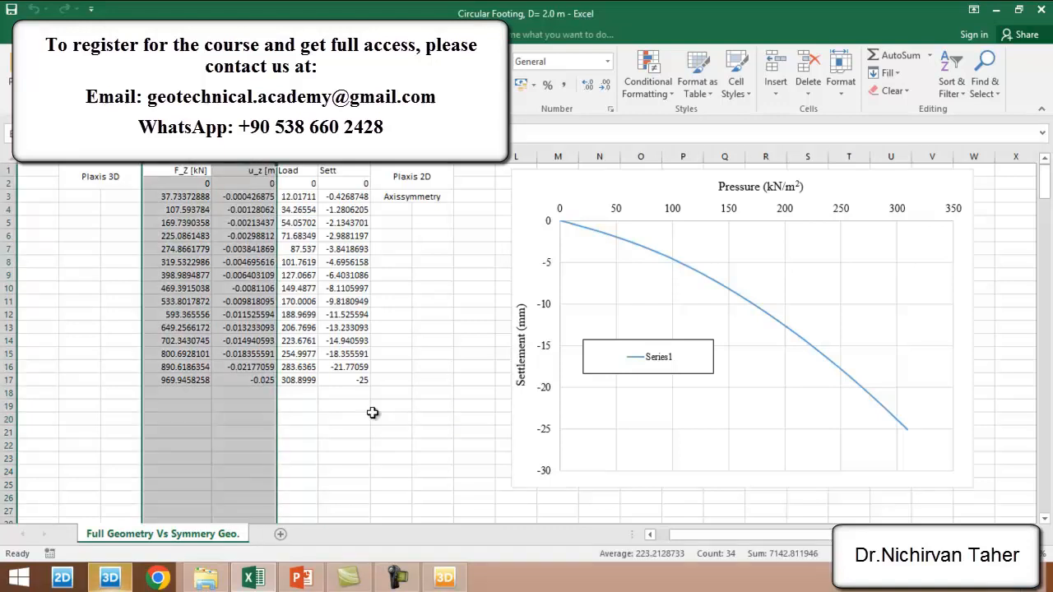
Step: Edit Series1 of the pressure–settlement chart to the name 'Circular footing Plaxis 3D'
click(392, 471)
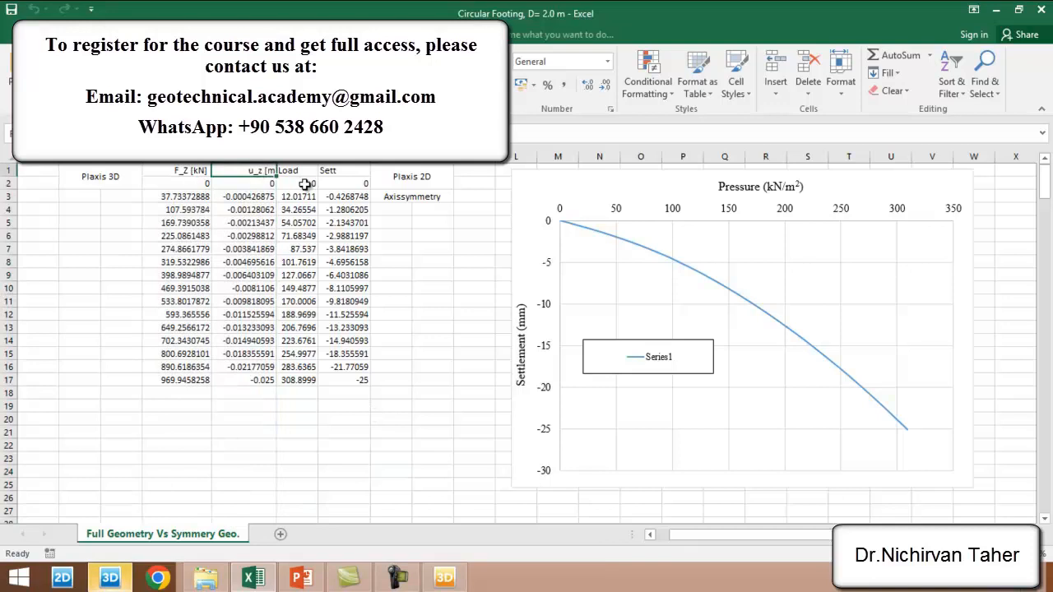
click(675, 259)
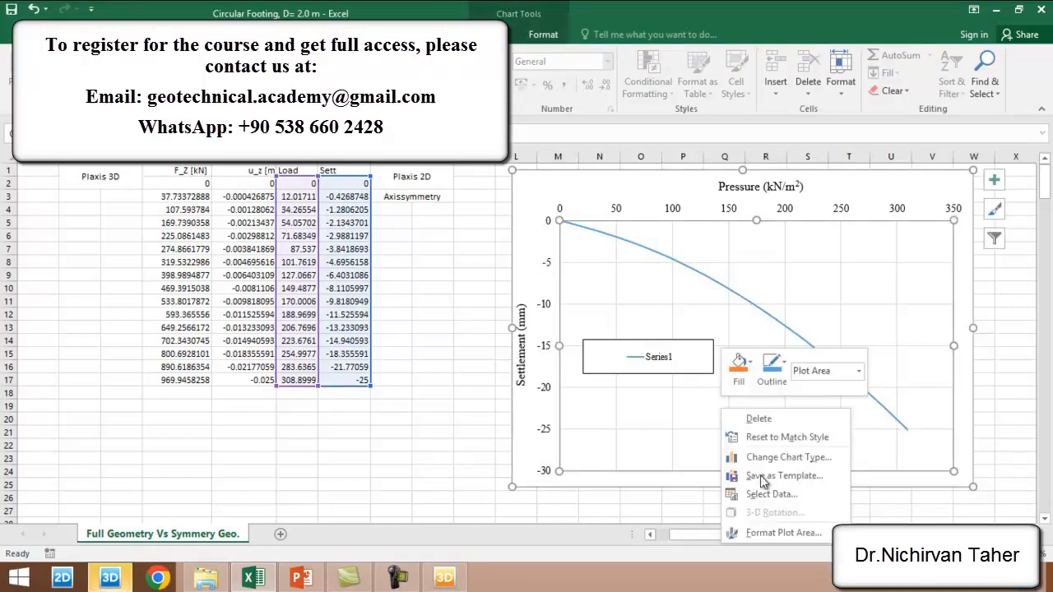
click(772, 495)
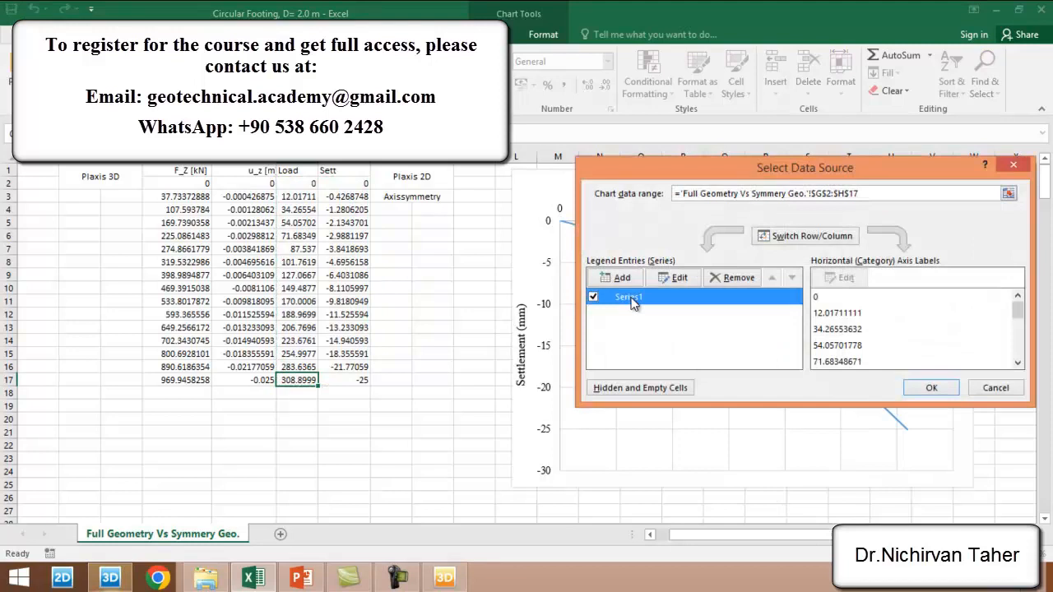
click(673, 277)
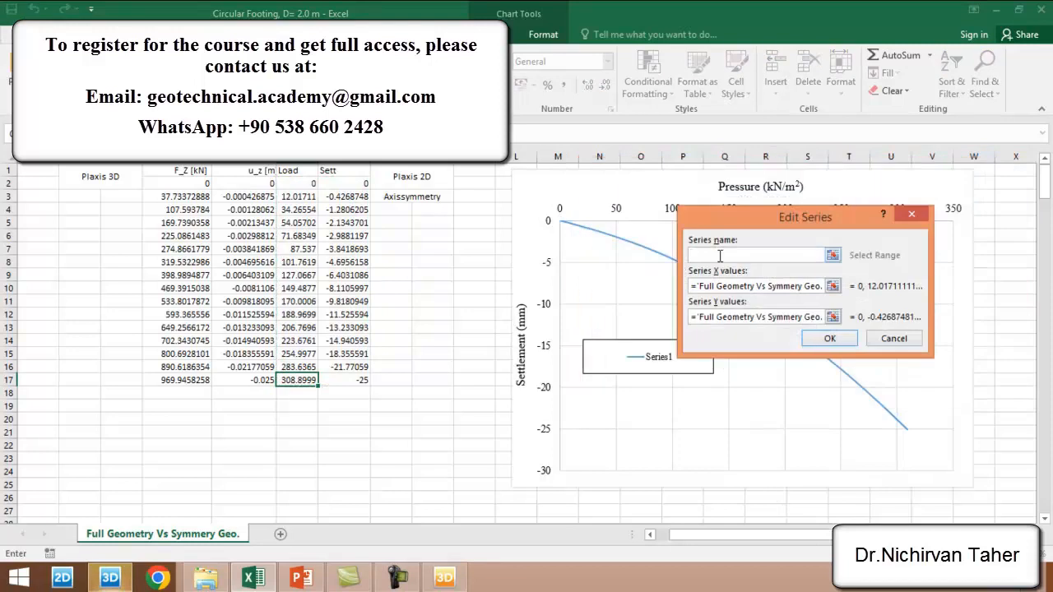
text(Circular)
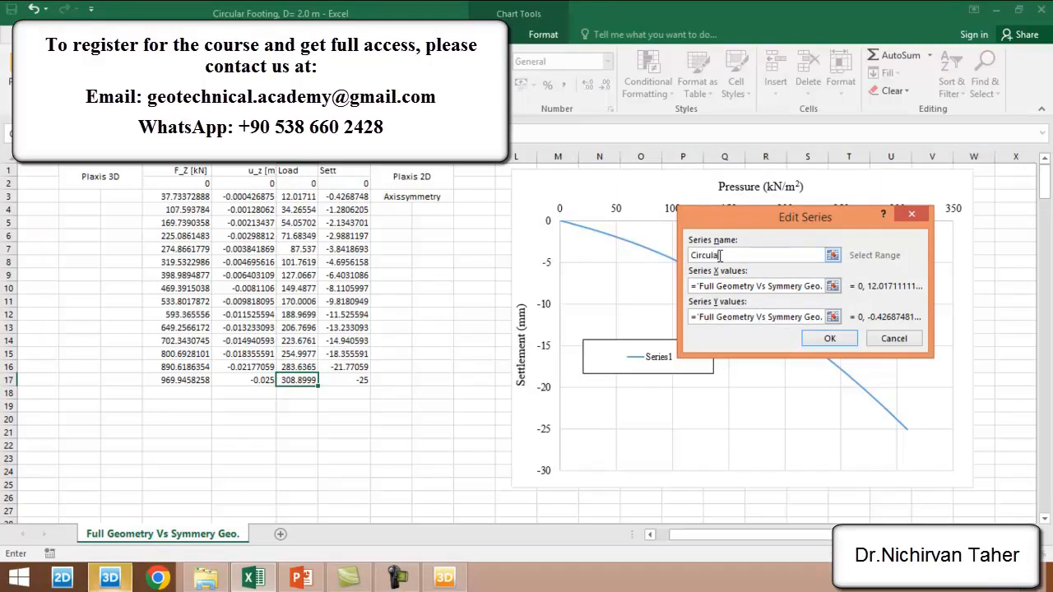
text(r)
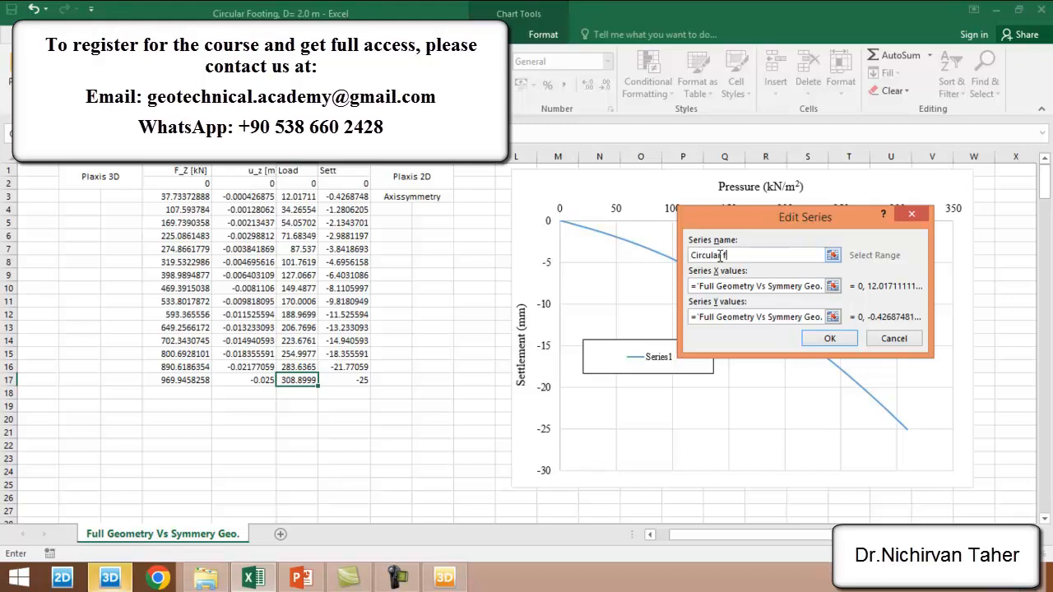
text(footing Pl)
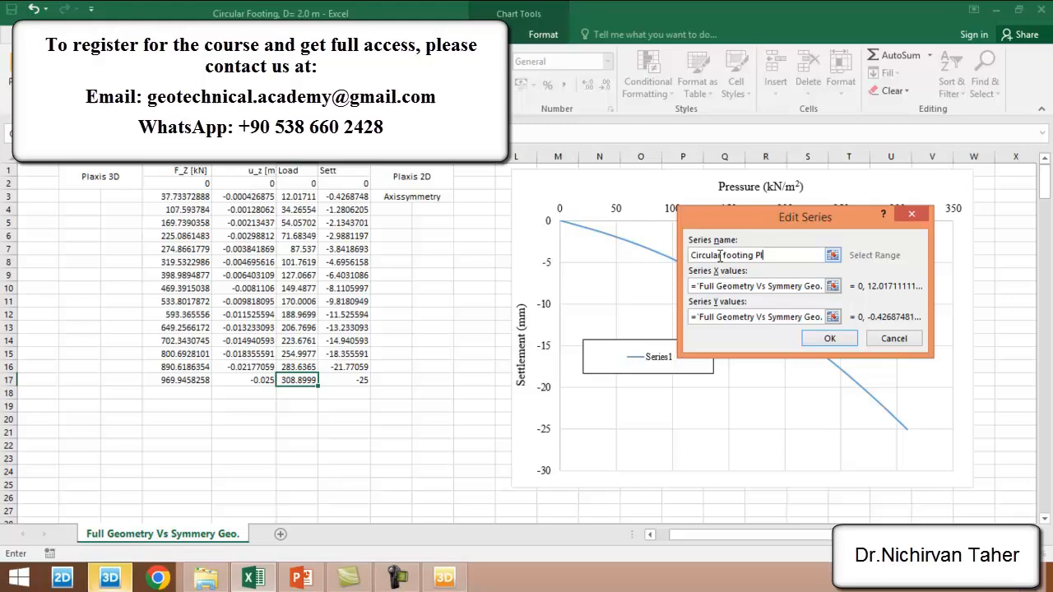
text(laxis 3D)
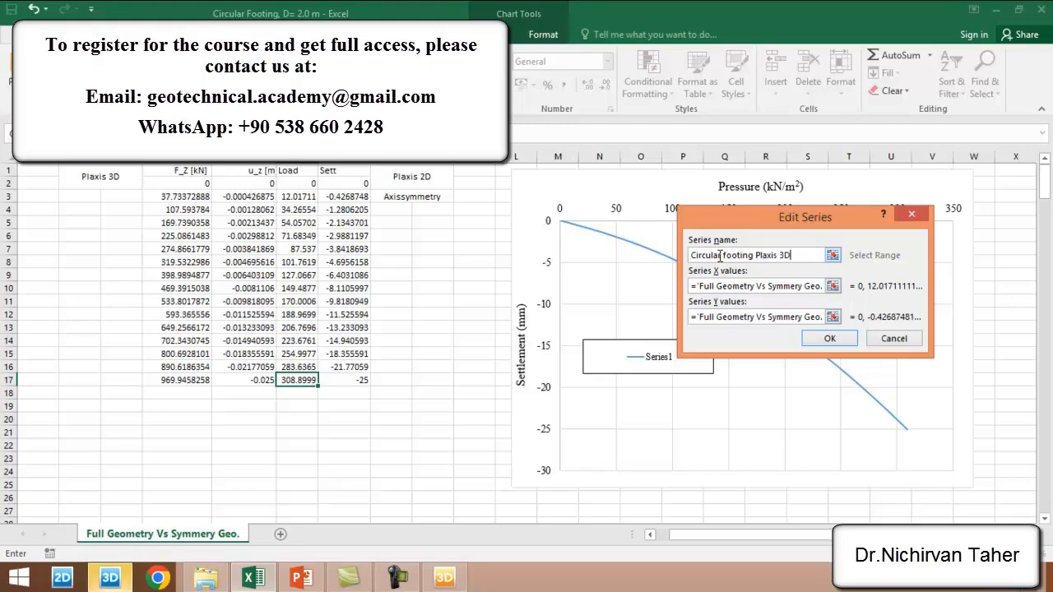
click(829, 338)
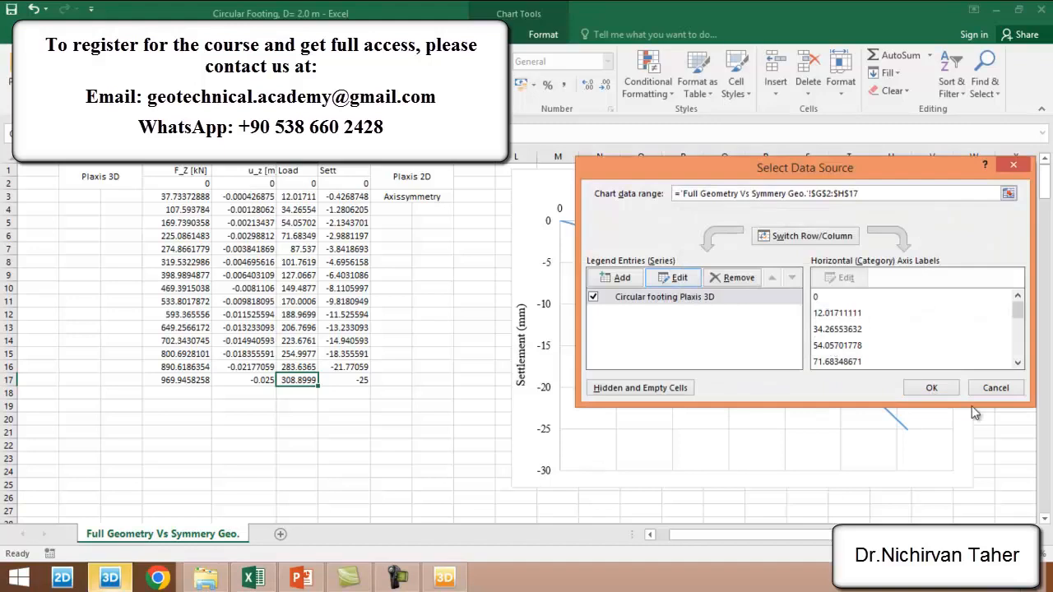
Step: Confirm the Select Data Source dialog so the legend shows 'Circular footing Plaxis 3D'
click(931, 387)
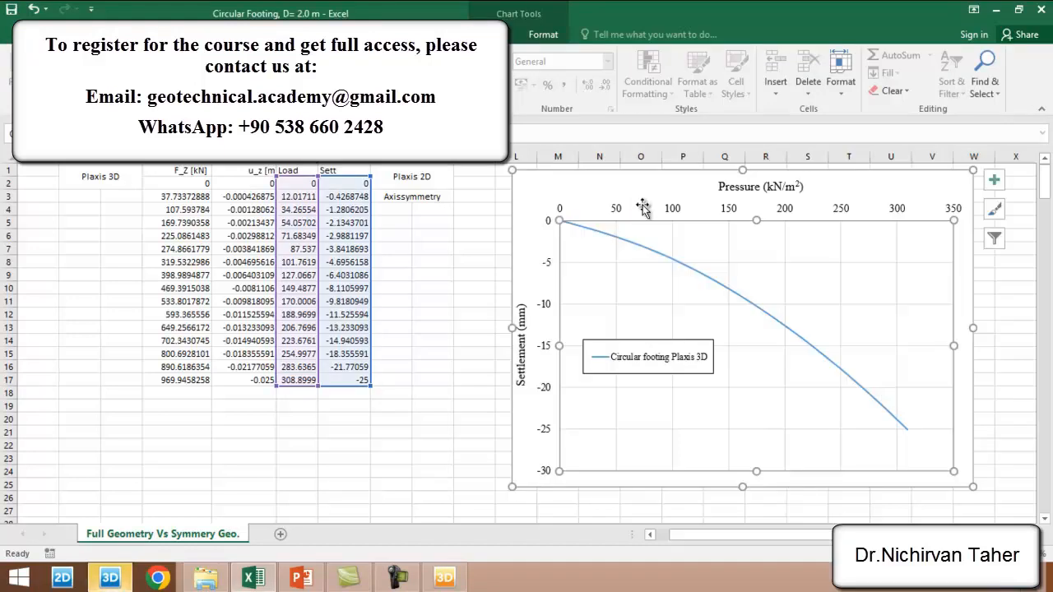
mouse_move(607, 249)
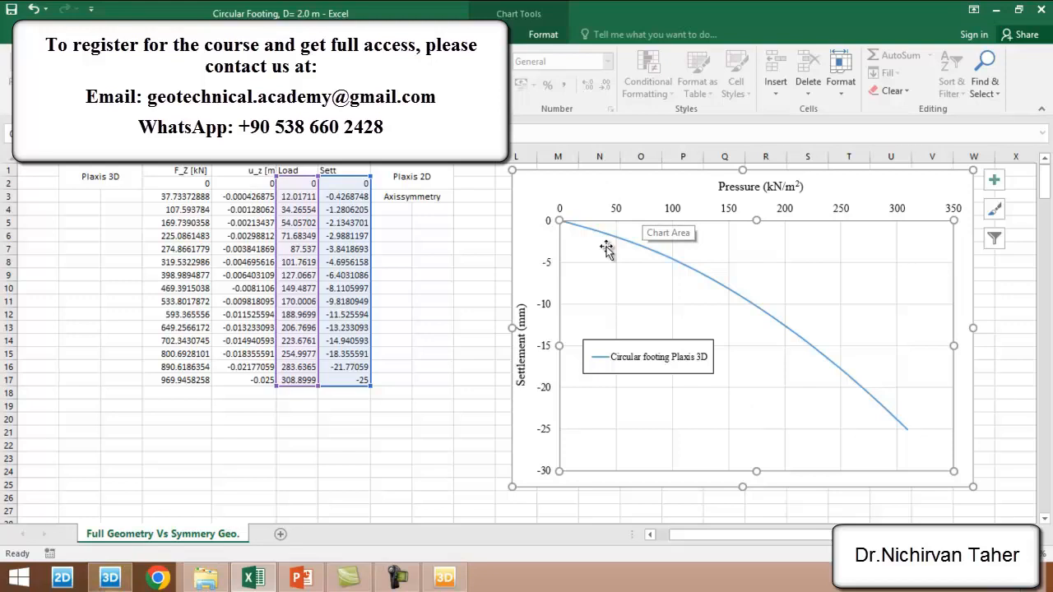
mouse_move(700, 376)
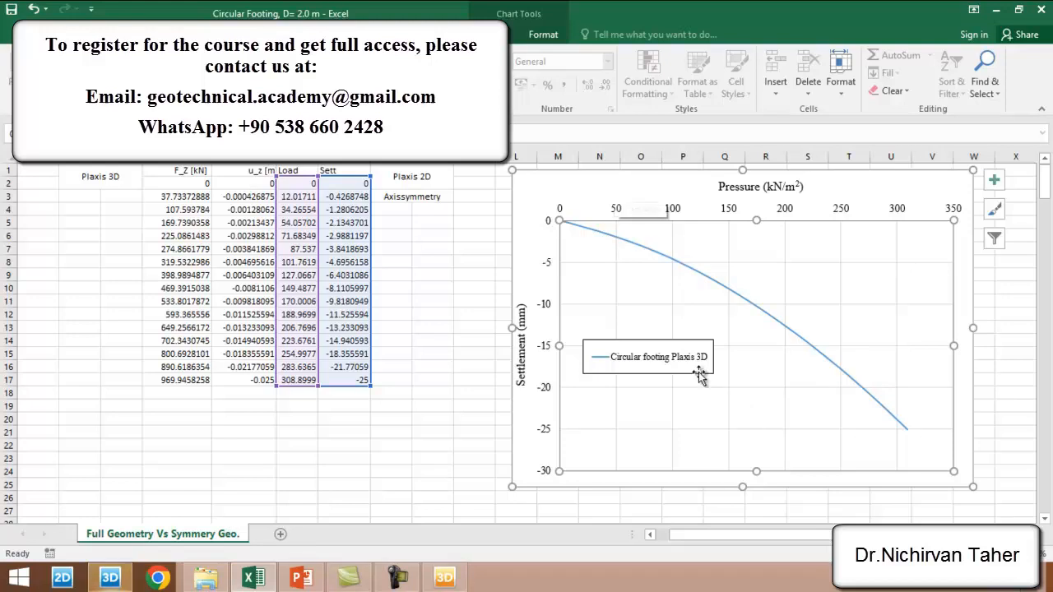
mouse_move(573, 298)
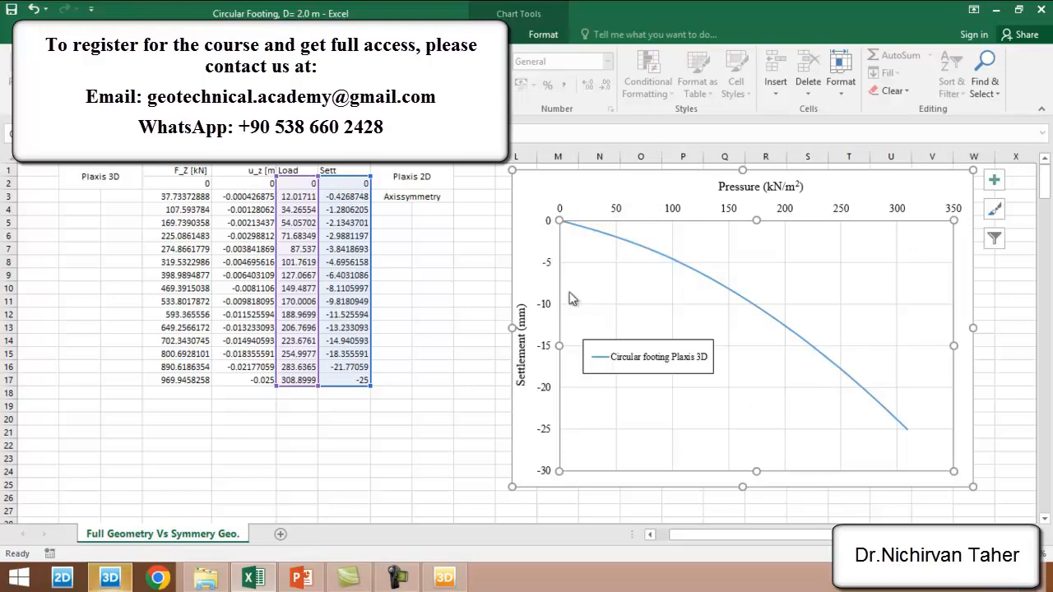
mouse_move(449, 202)
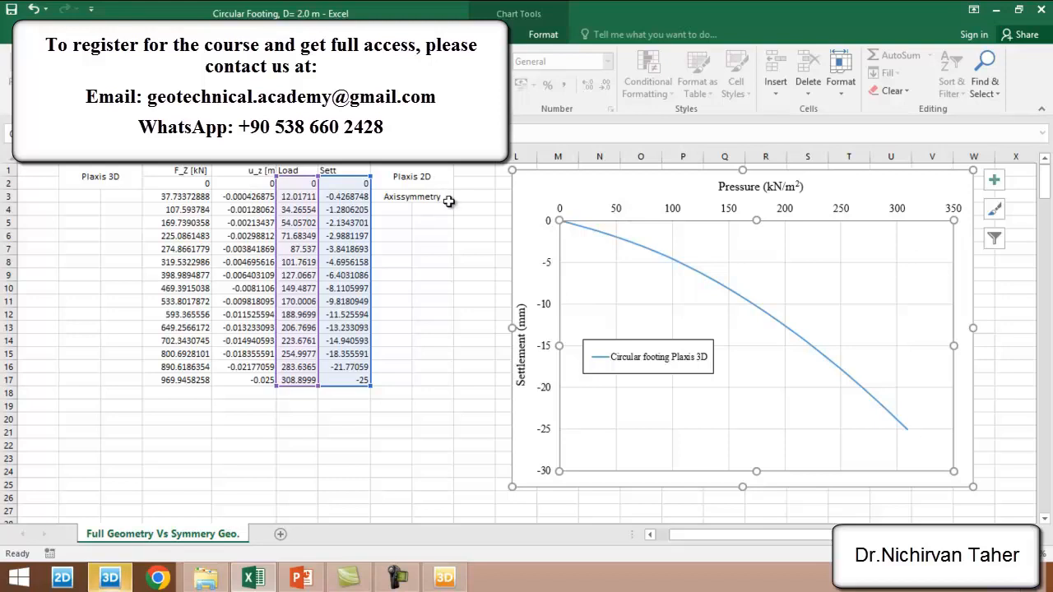